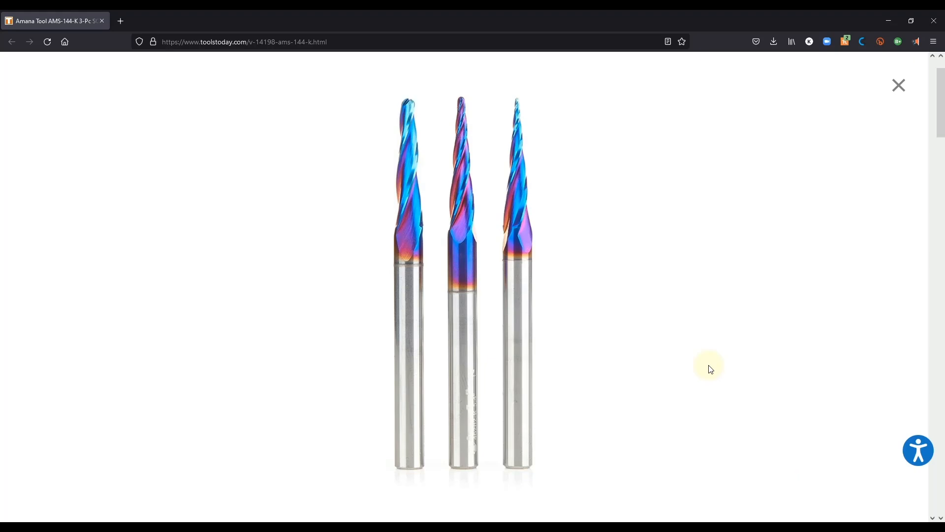
# - Close the product photo and scroll to the AMS-144-K included bits, marking 46280-K's 1/64 radius
pyautogui.click(897, 86)
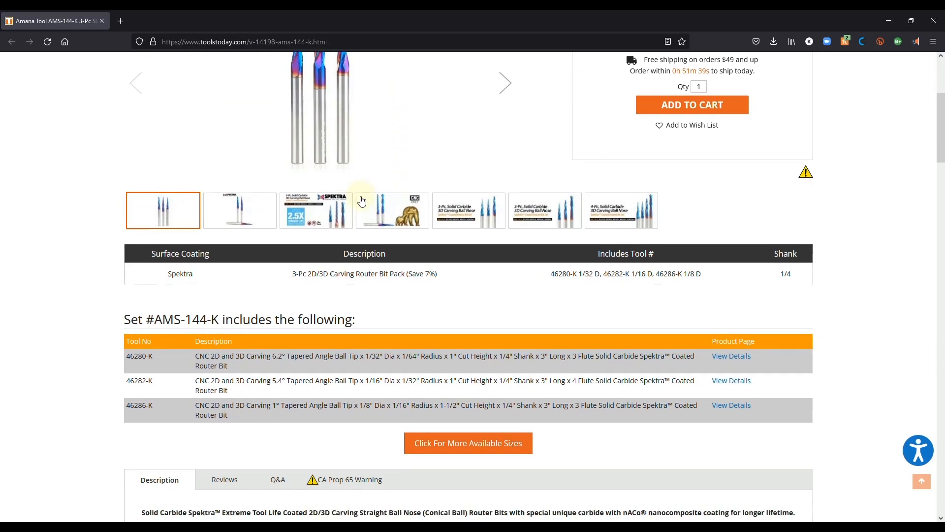
pyautogui.scroll(-3)
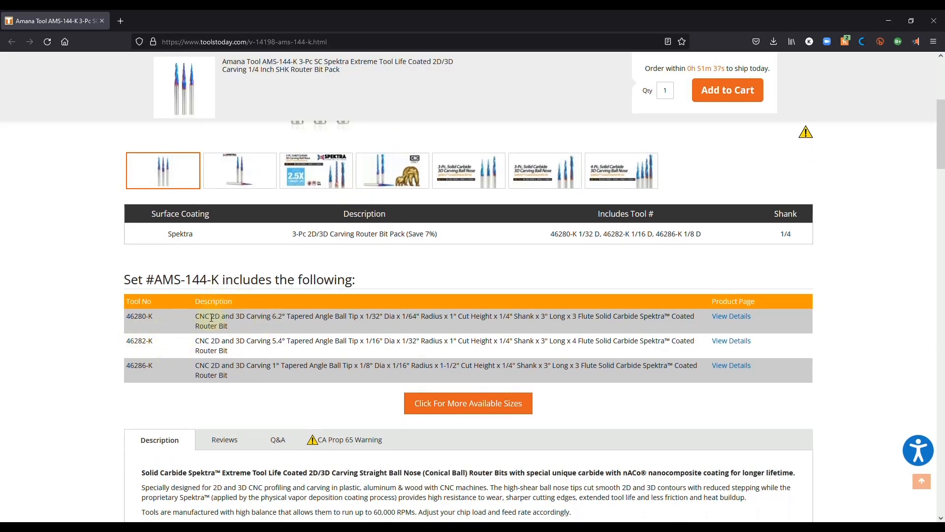
pyautogui.scroll(-3)
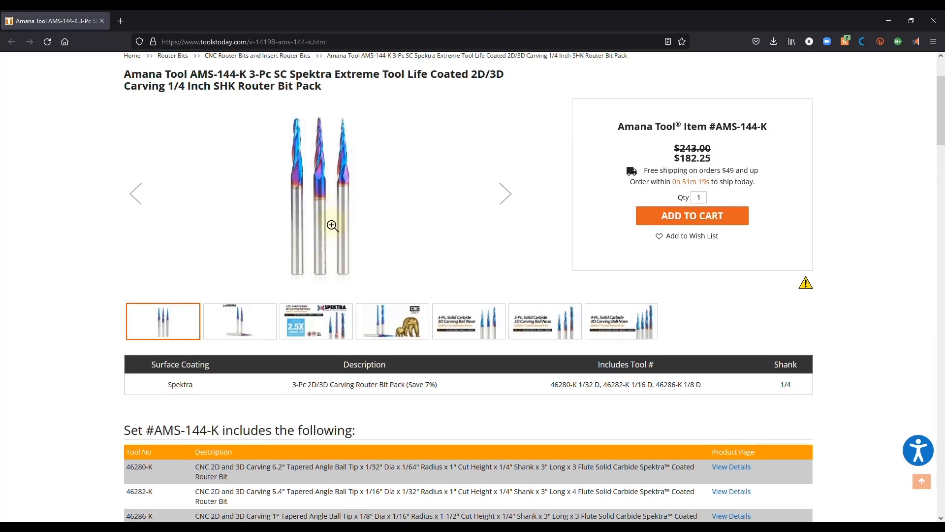
pyautogui.moveTo(343, 139)
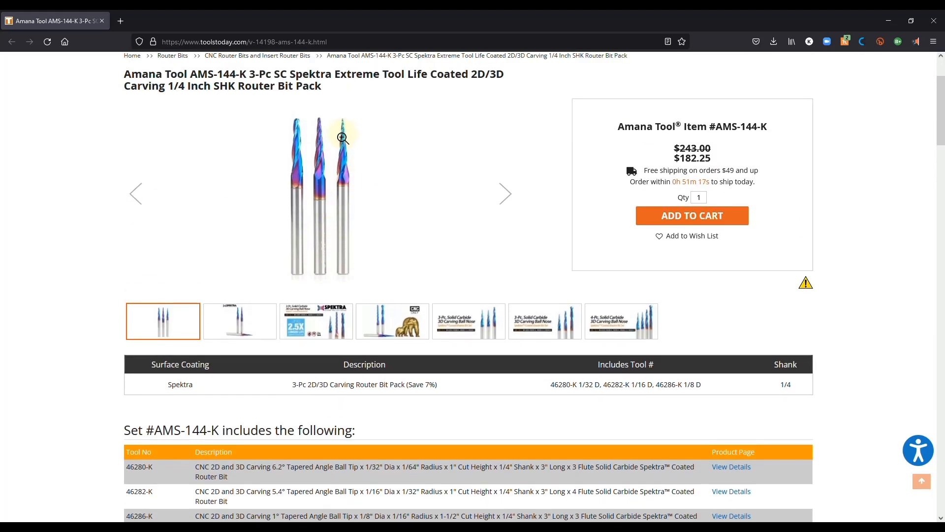
pyautogui.scroll(-3)
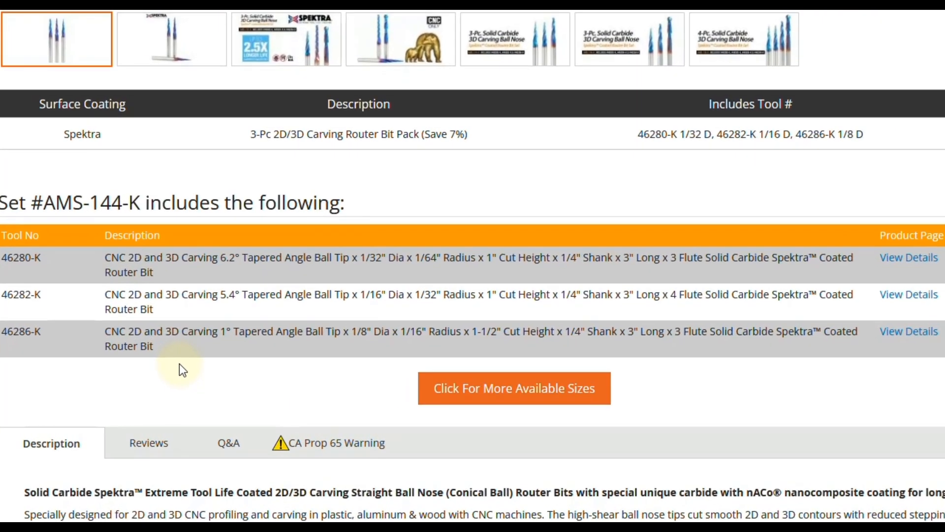
pyautogui.doubleClick(427, 258)
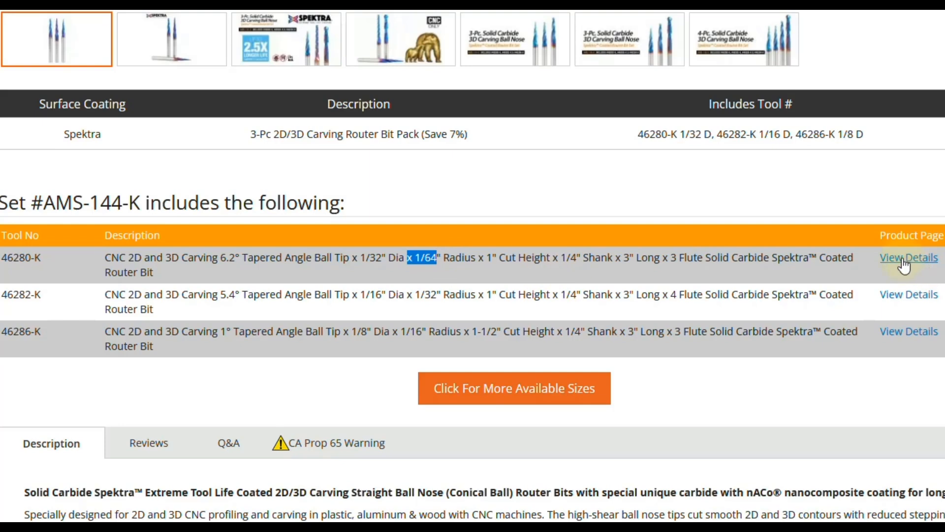
# - Open bit 46280-K's page and show its dimension diagram and spec table
pyautogui.click(908, 257)
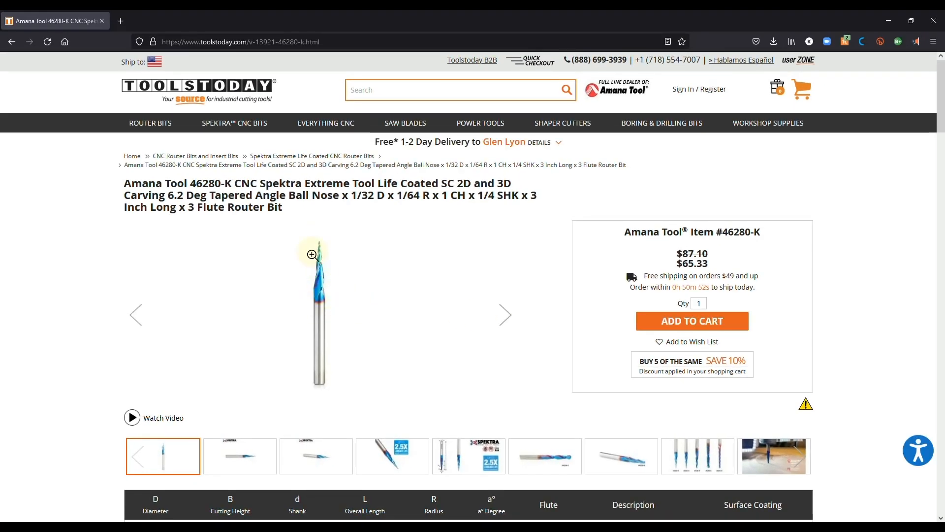
pyautogui.scroll(-3)
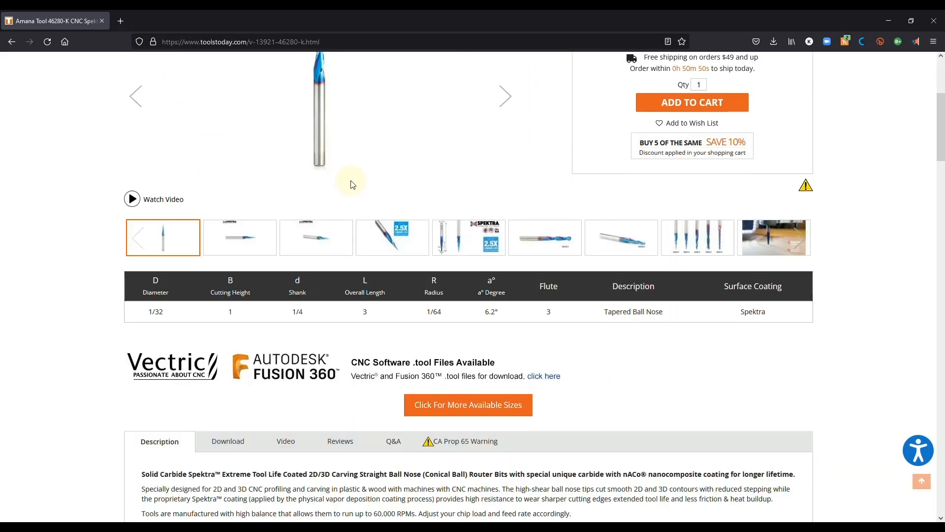
pyautogui.scroll(-3)
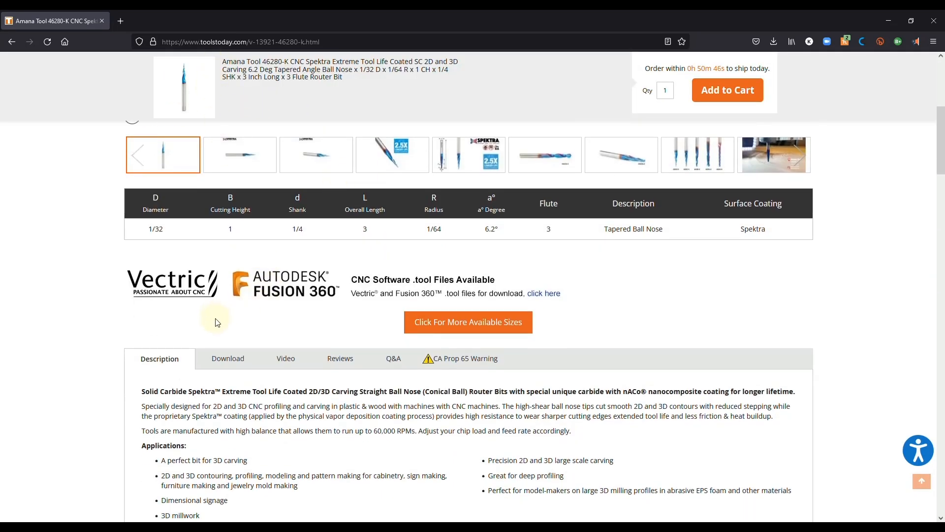
pyautogui.moveTo(235, 324)
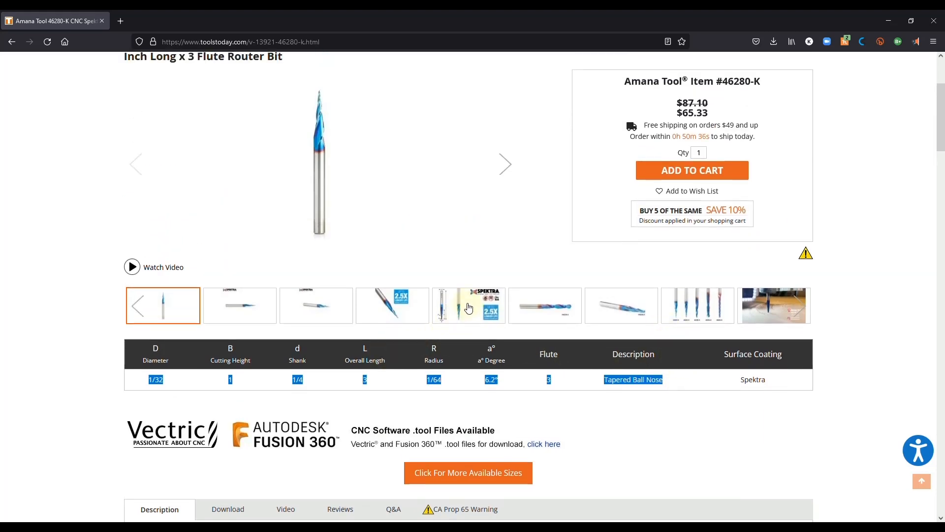
pyautogui.click(469, 305)
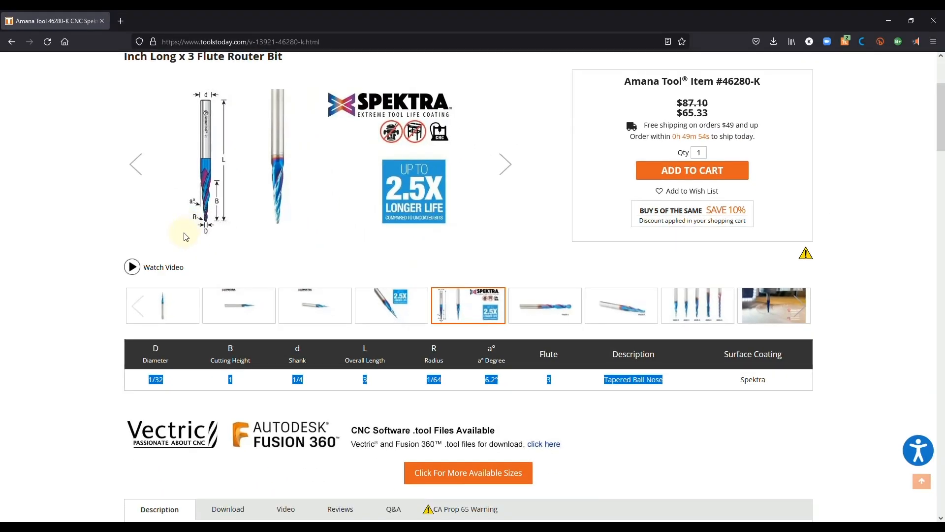
pyautogui.scroll(-3)
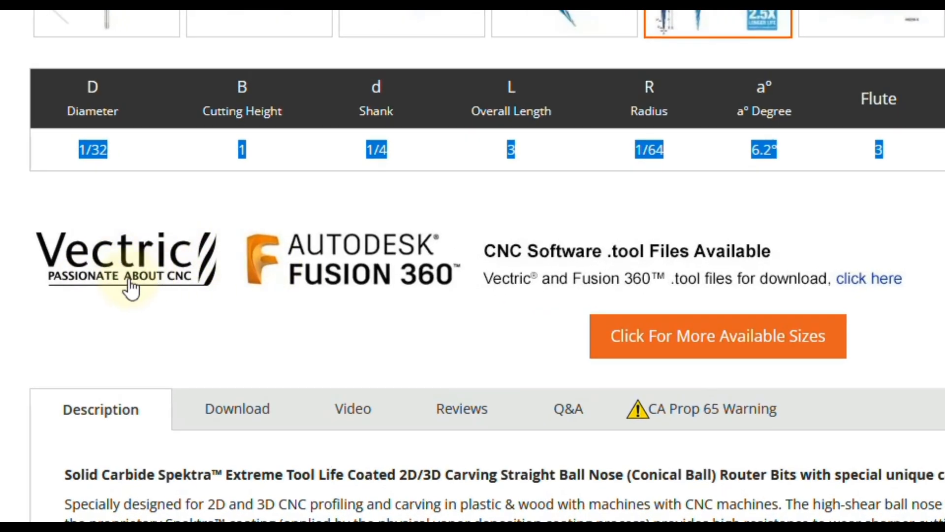
pyautogui.moveTo(354, 301)
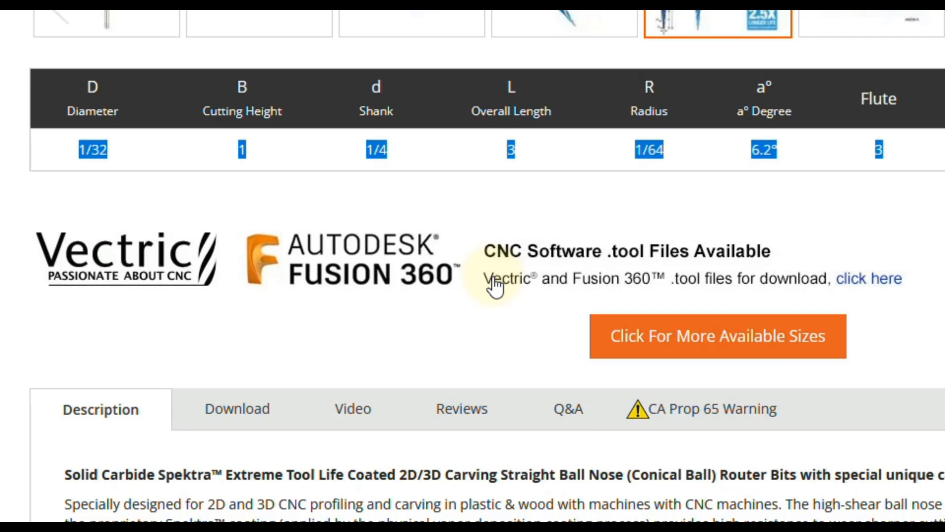
pyautogui.moveTo(164, 295)
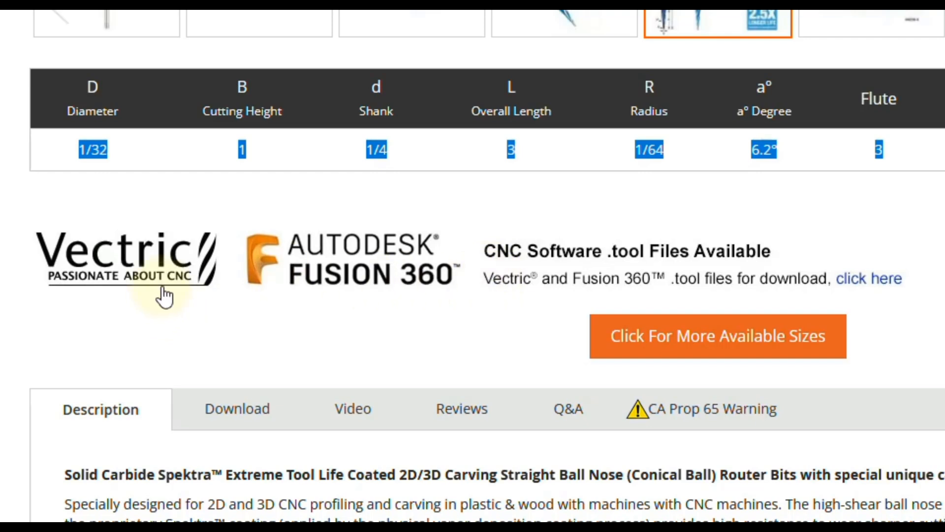
pyautogui.moveTo(154, 303)
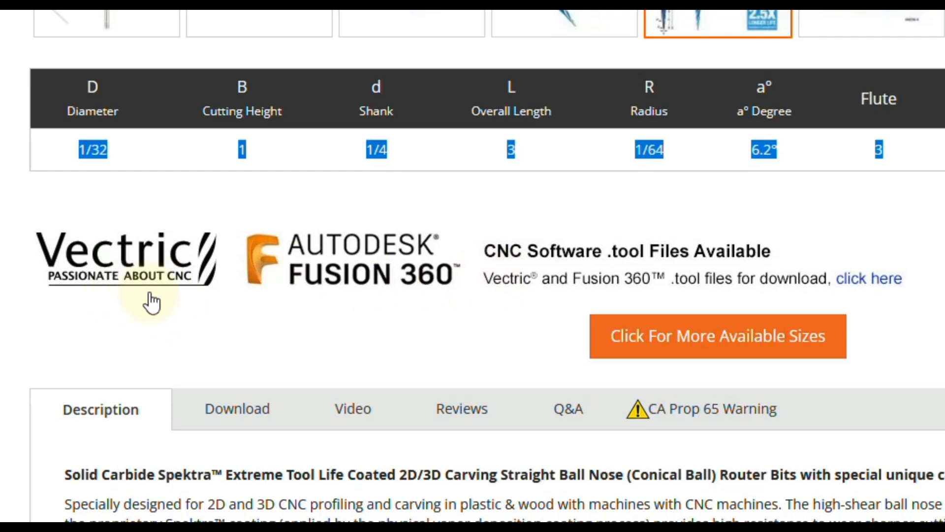
pyautogui.moveTo(202, 305)
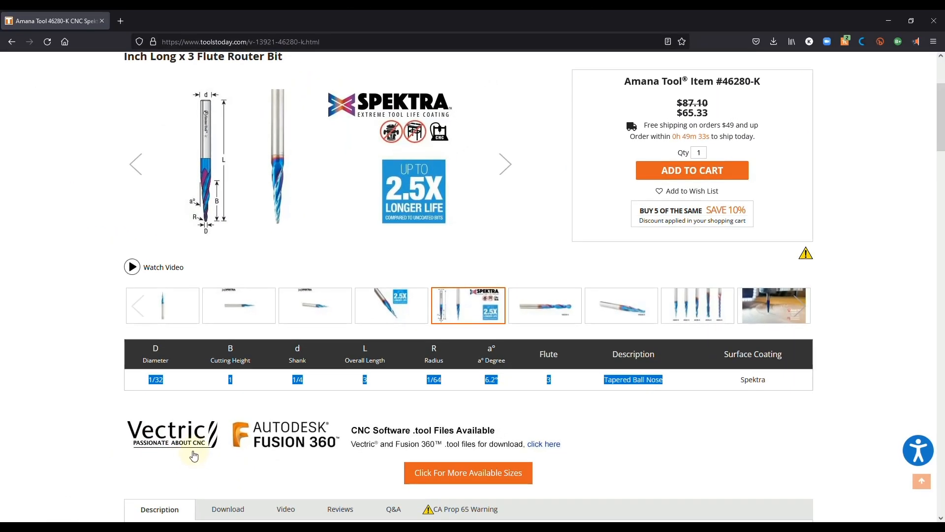
pyautogui.moveTo(197, 460)
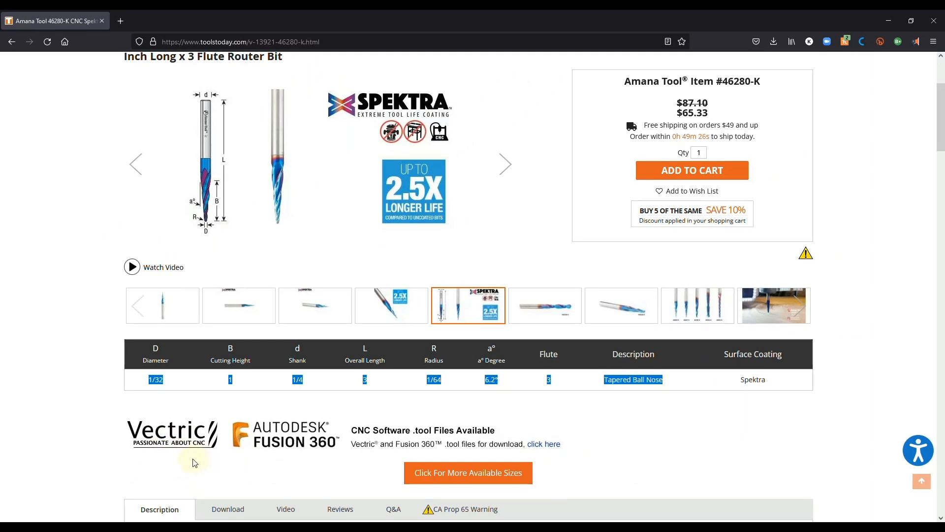
pyautogui.moveTo(189, 466)
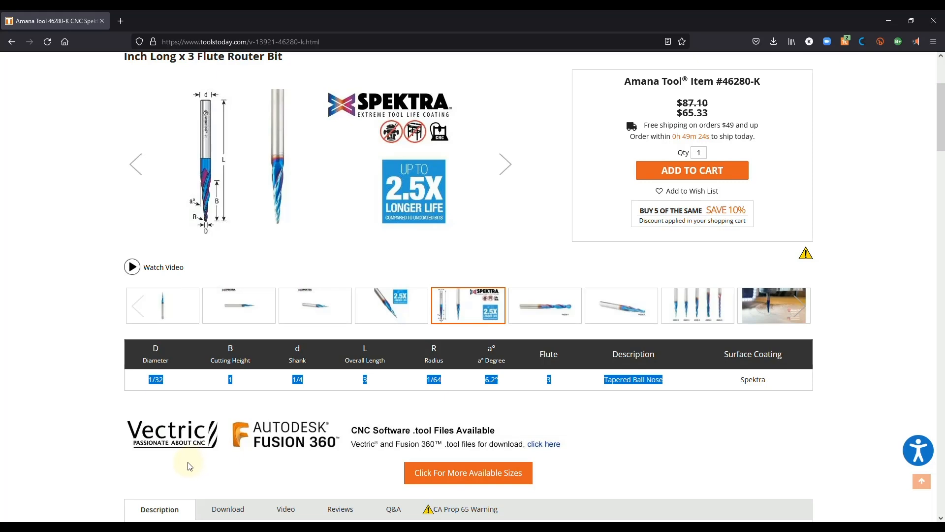
pyautogui.moveTo(385, 466)
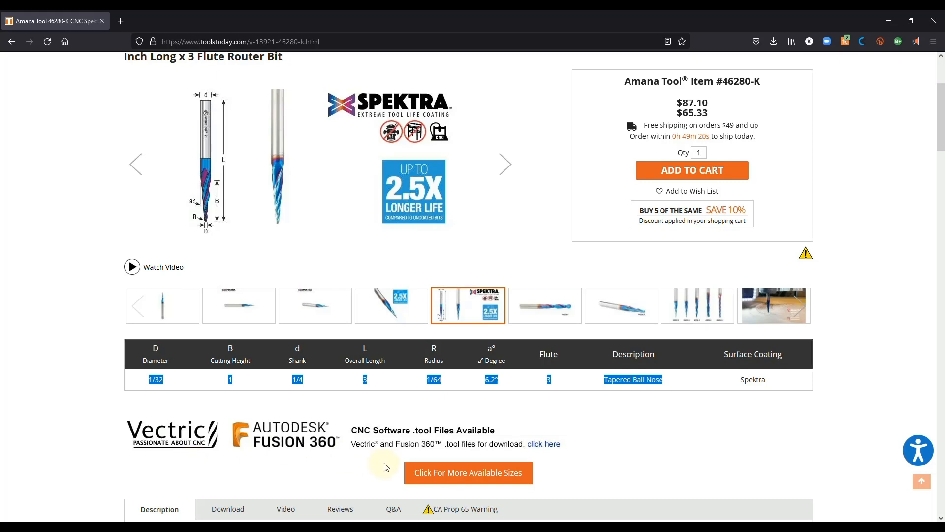
pyautogui.moveTo(204, 467)
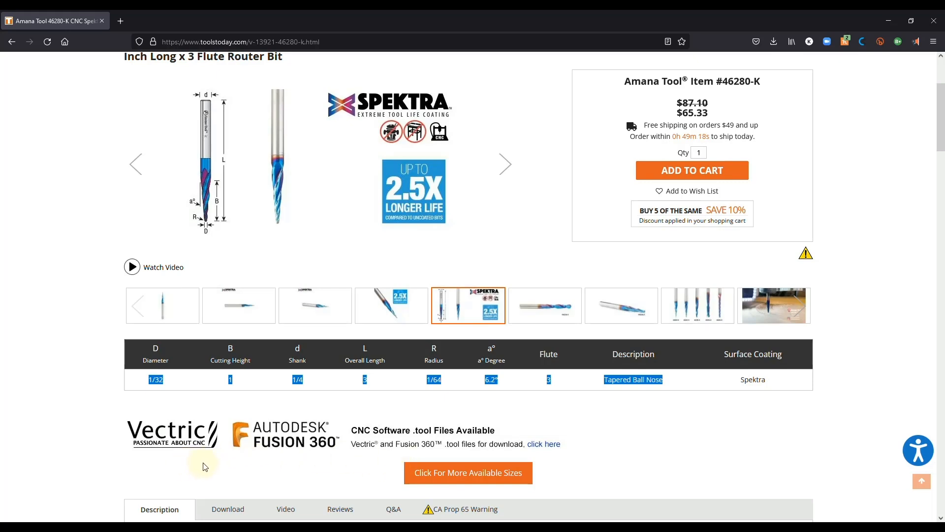
pyautogui.moveTo(201, 469)
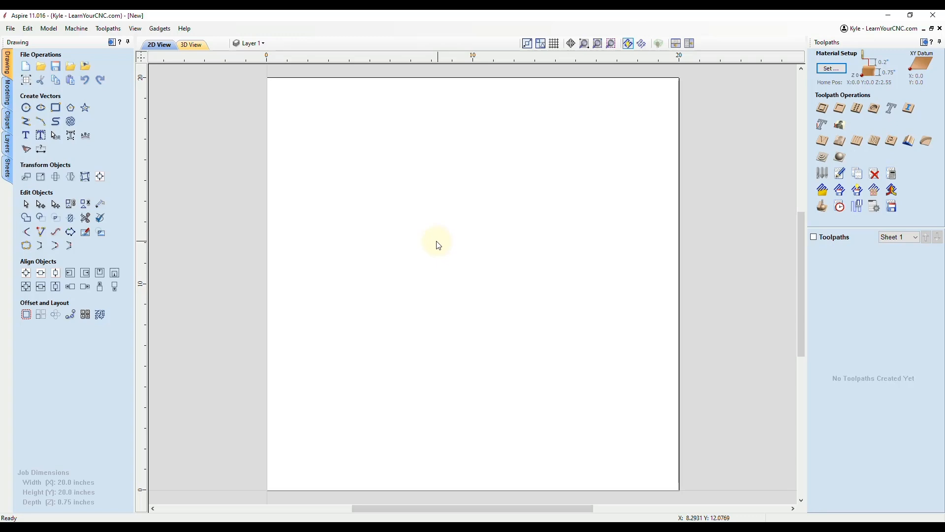
pyautogui.moveTo(433, 243)
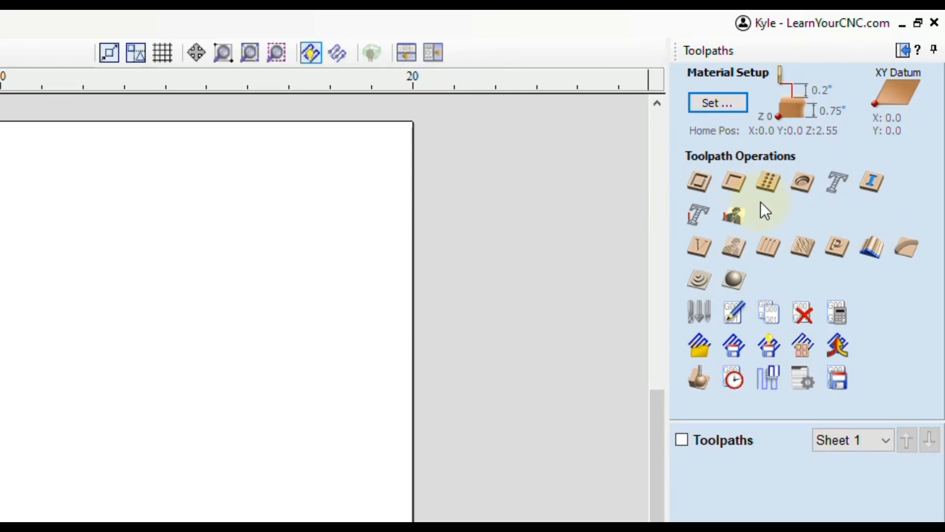
pyautogui.moveTo(698, 313)
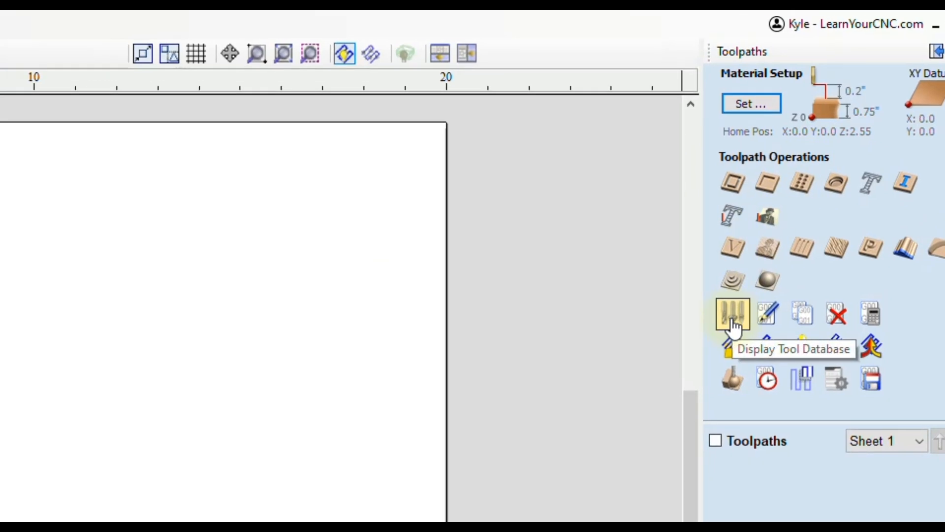
# - Open Aspire's Tool Database from the Toolpaths menu
pyautogui.click(215, 48)
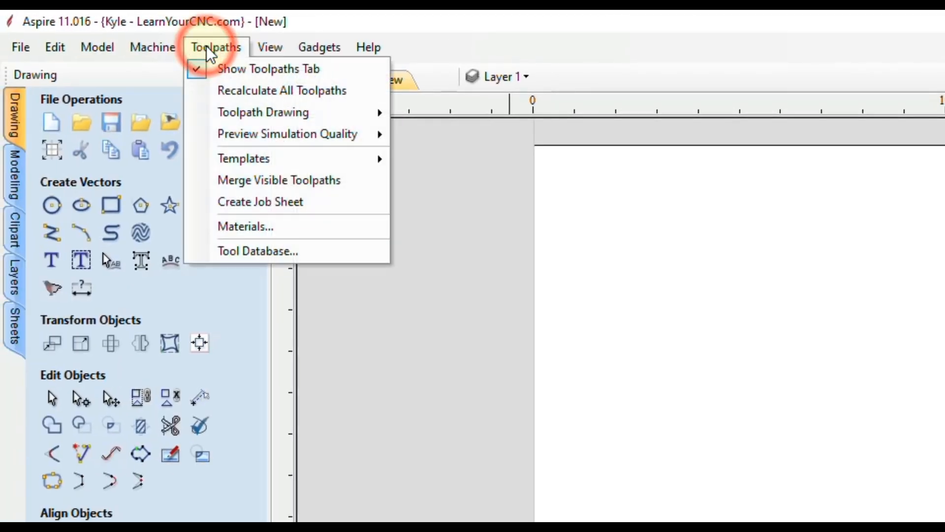
pyautogui.moveTo(258, 250)
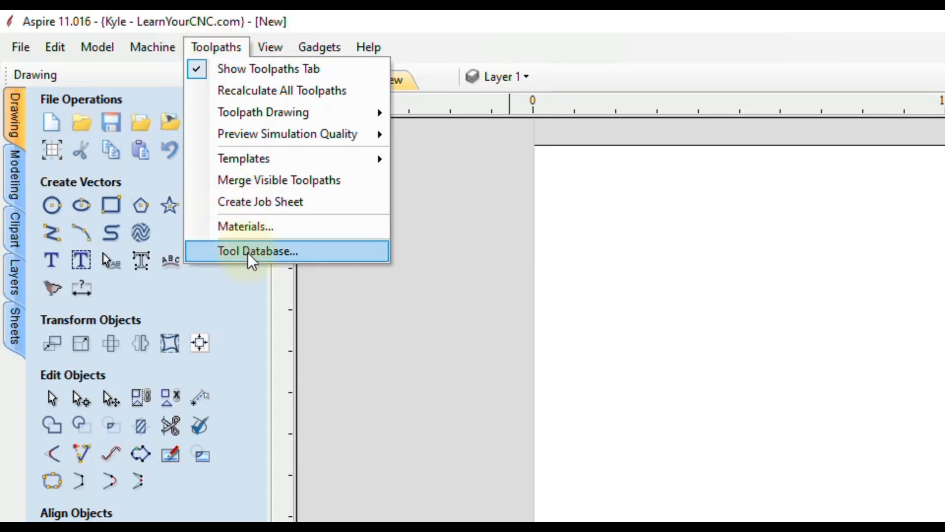
pyautogui.click(257, 250)
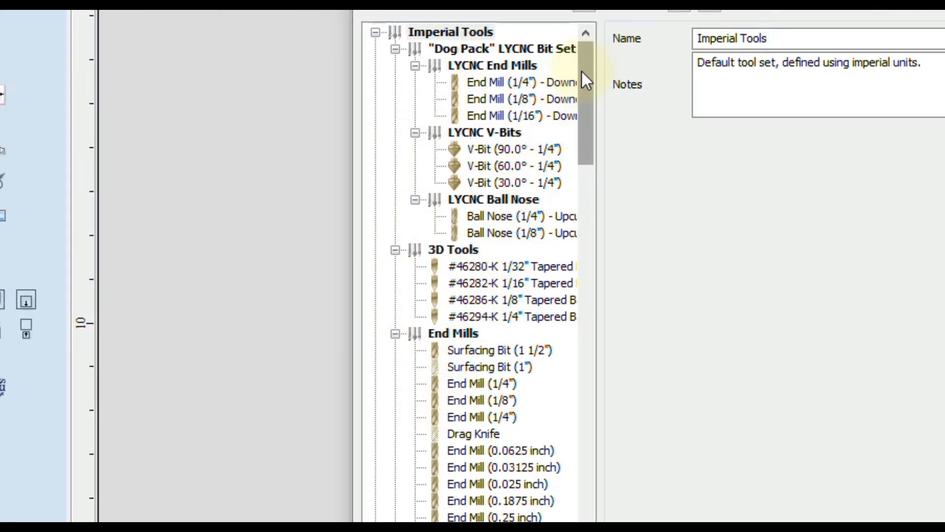
pyautogui.scroll(-3)
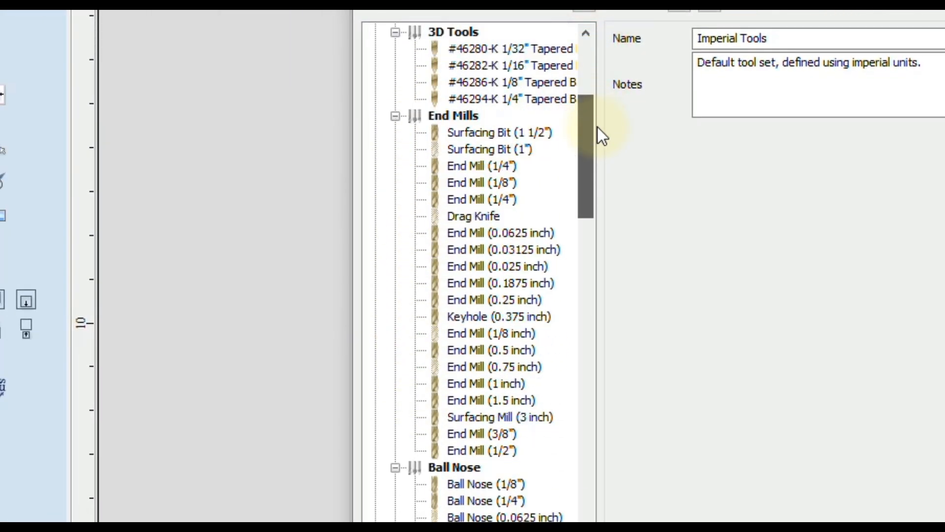
pyautogui.scroll(-3)
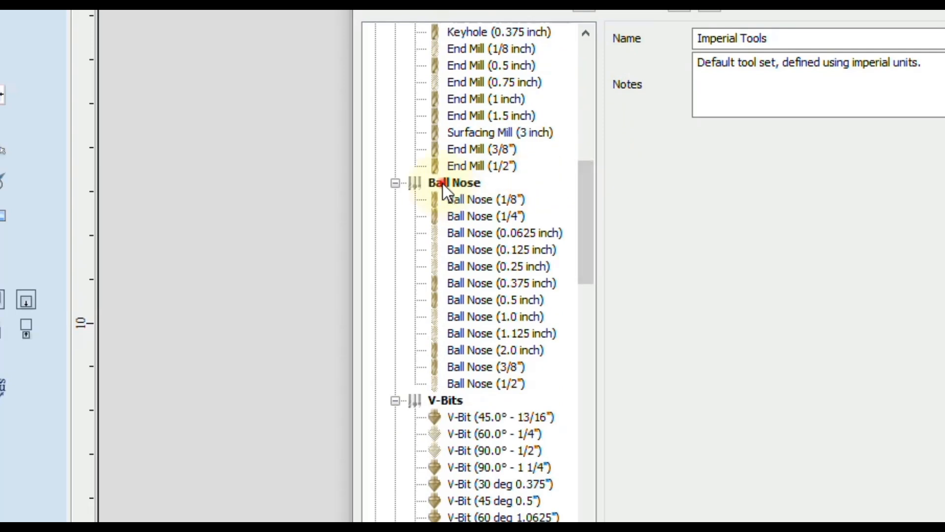
pyautogui.click(453, 182)
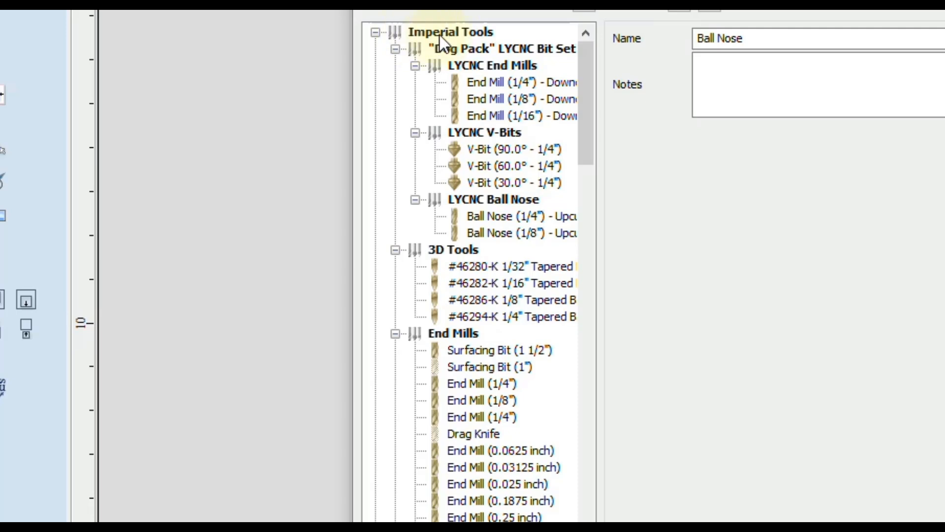
pyautogui.click(449, 31)
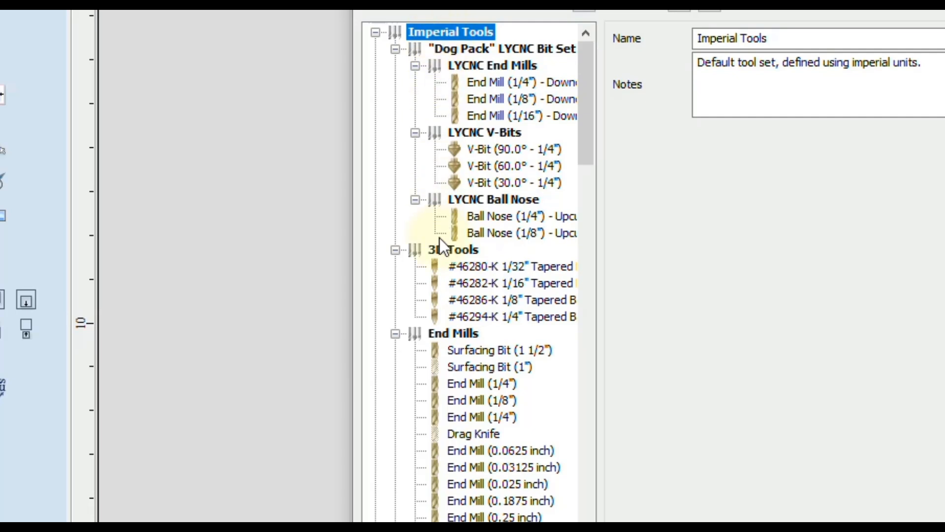
pyautogui.click(453, 249)
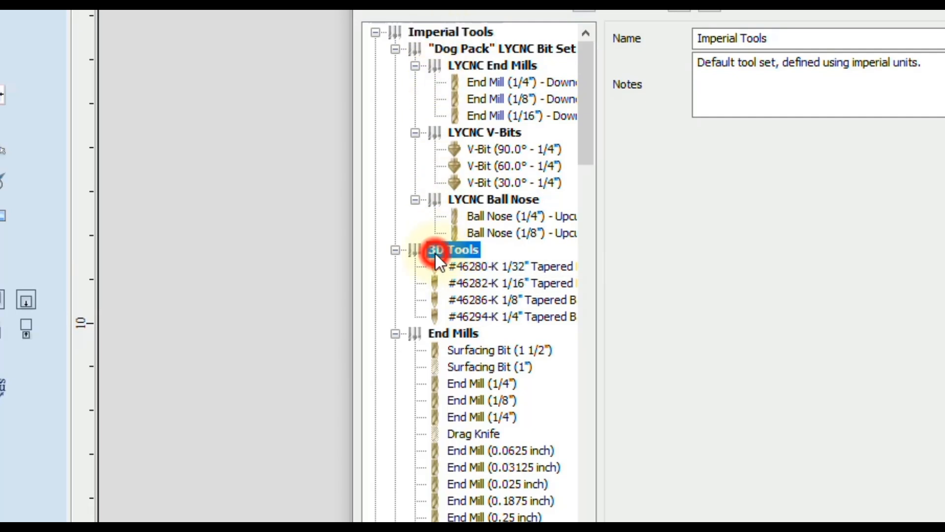
pyautogui.click(453, 249)
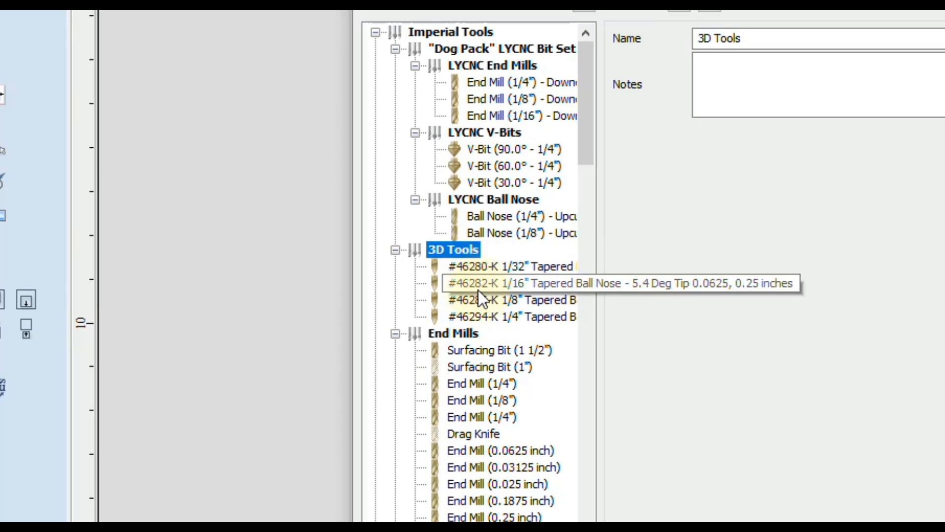
pyautogui.click(450, 31)
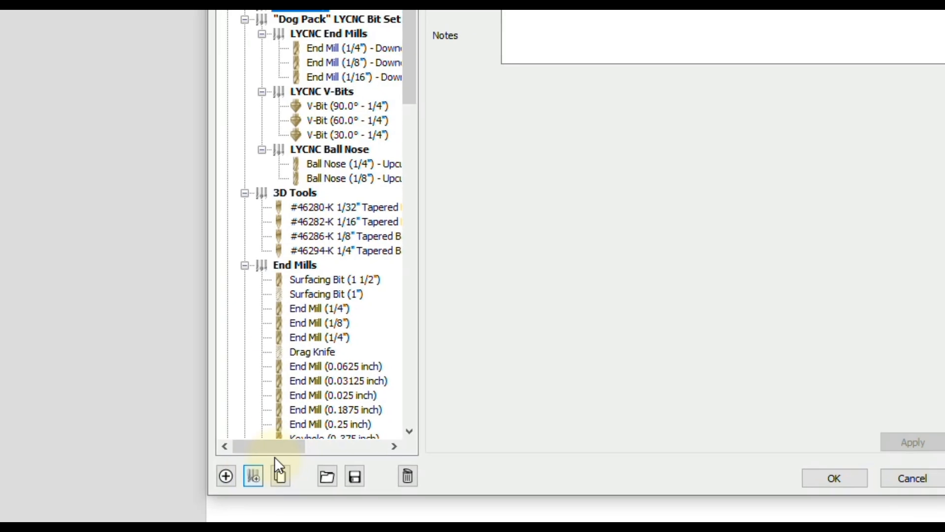
# - Create a tool group named 'TBN' under Imperial Tools
pyautogui.click(253, 475)
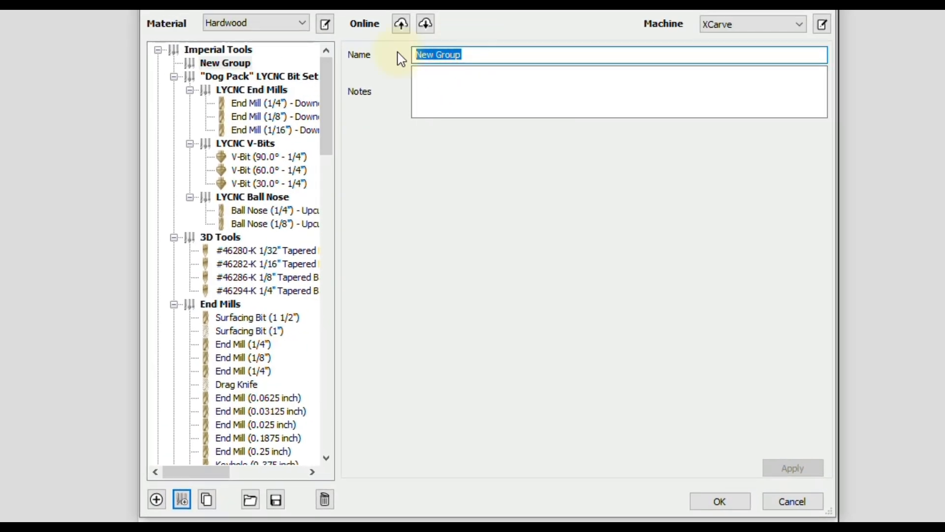
pyautogui.write('TBN')
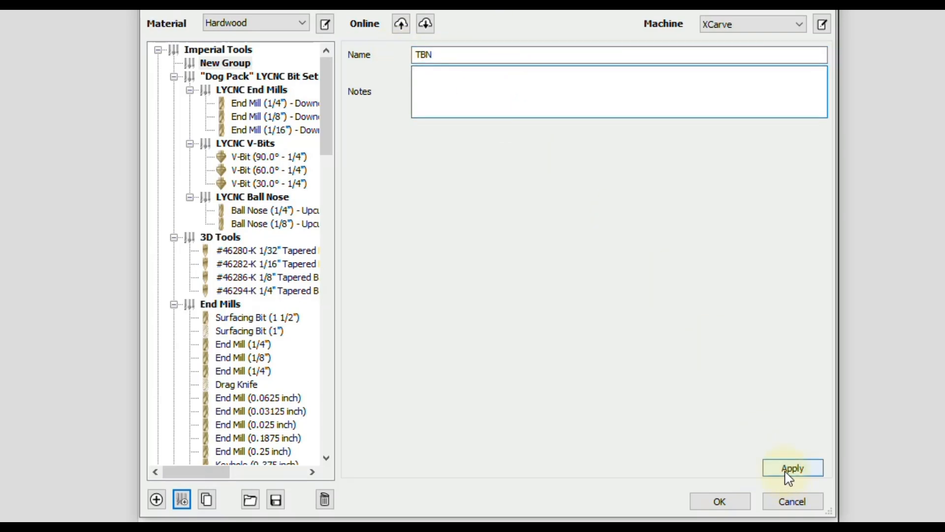
pyautogui.click(792, 467)
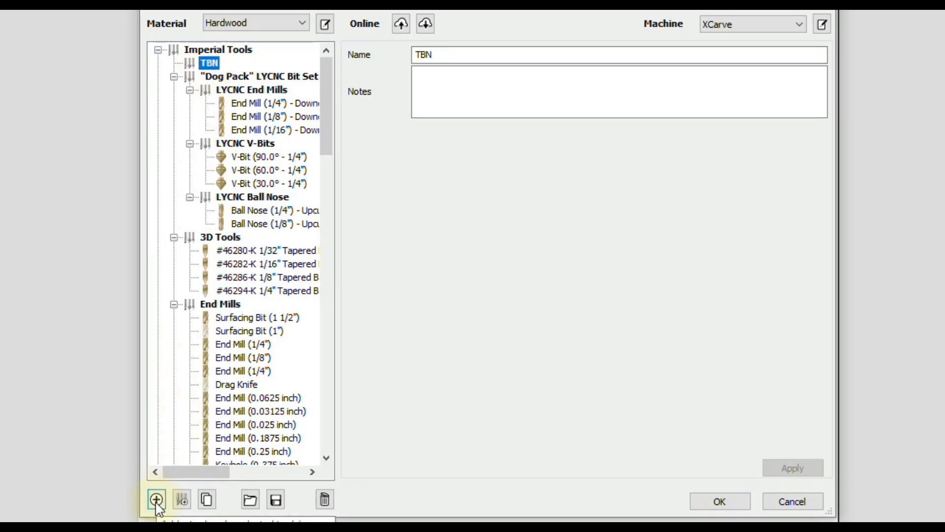
# - Create a new tool in TBN and set its type to Tapered Ball Nose
pyautogui.click(155, 499)
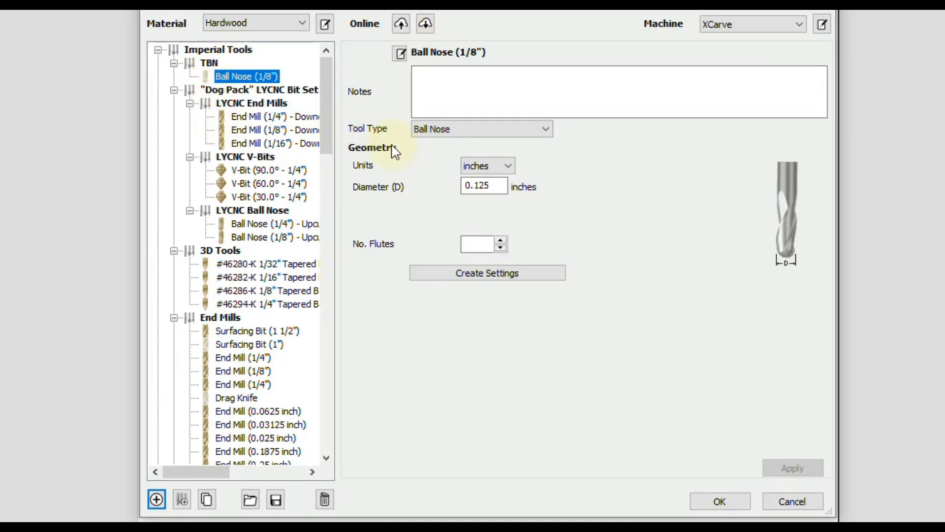
pyautogui.click(481, 129)
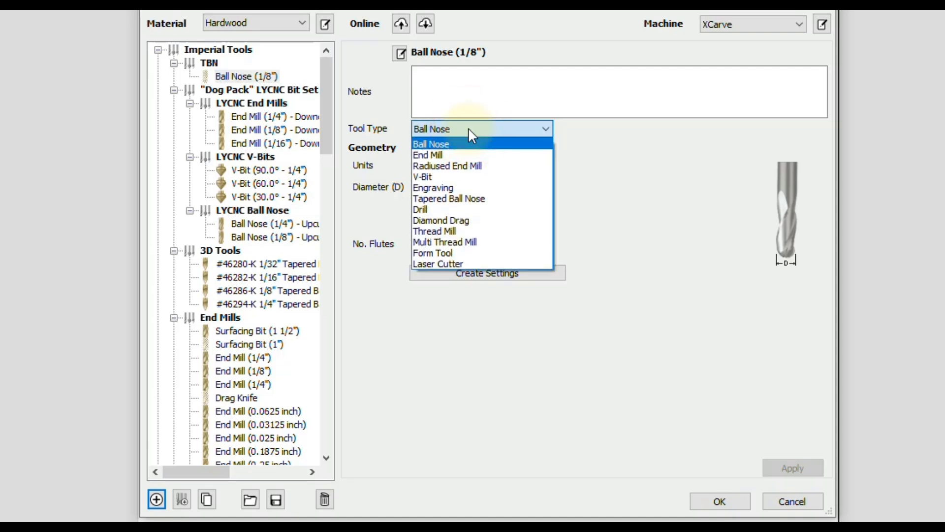
pyautogui.moveTo(467, 199)
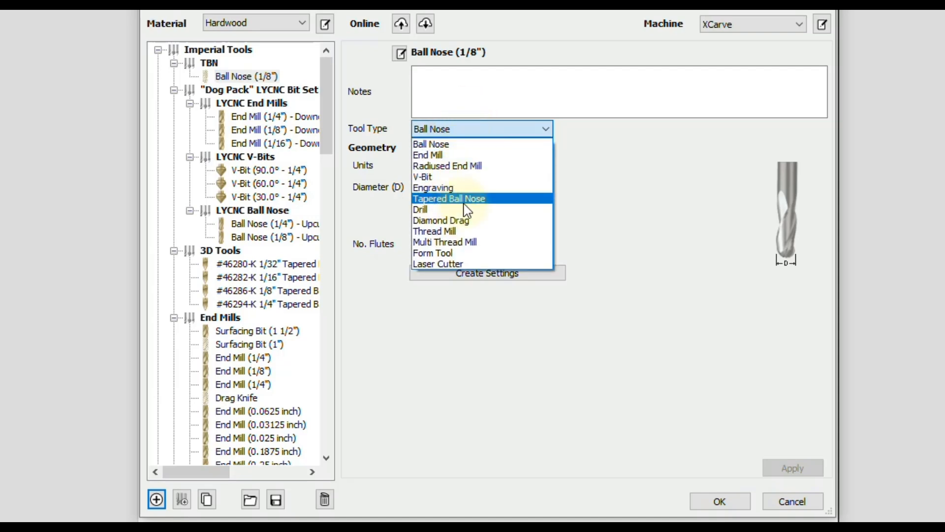
pyautogui.click(448, 199)
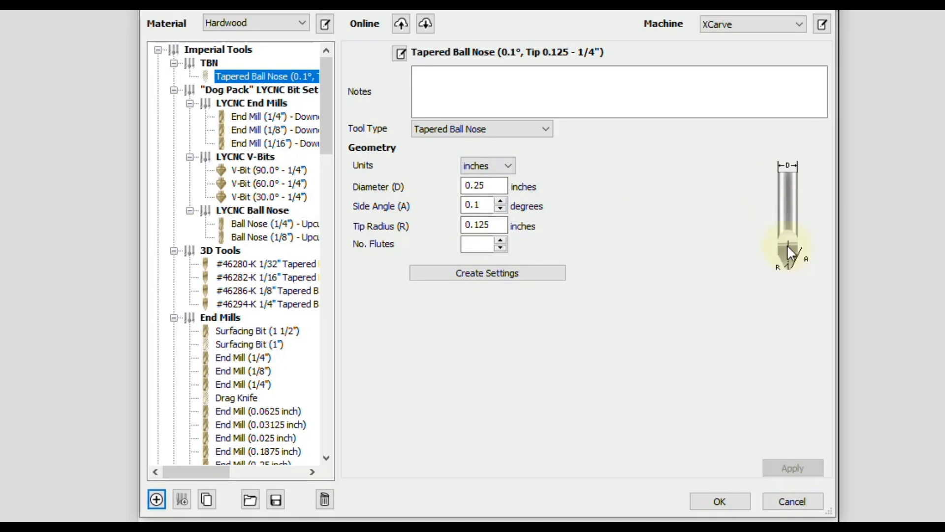
pyautogui.moveTo(787, 290)
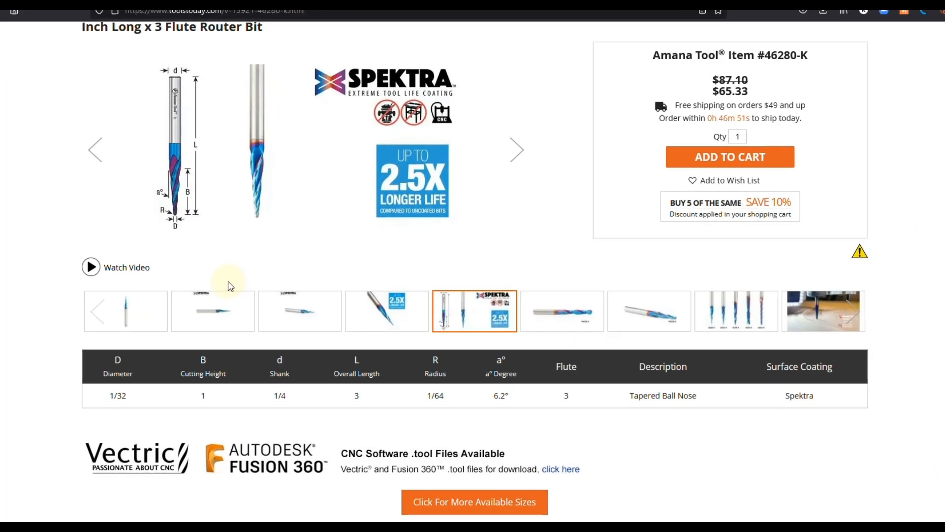
# - Scroll the 46280-K page to its spec table showing 1/32 diameter and 6.2° angle
pyautogui.scroll(-3)
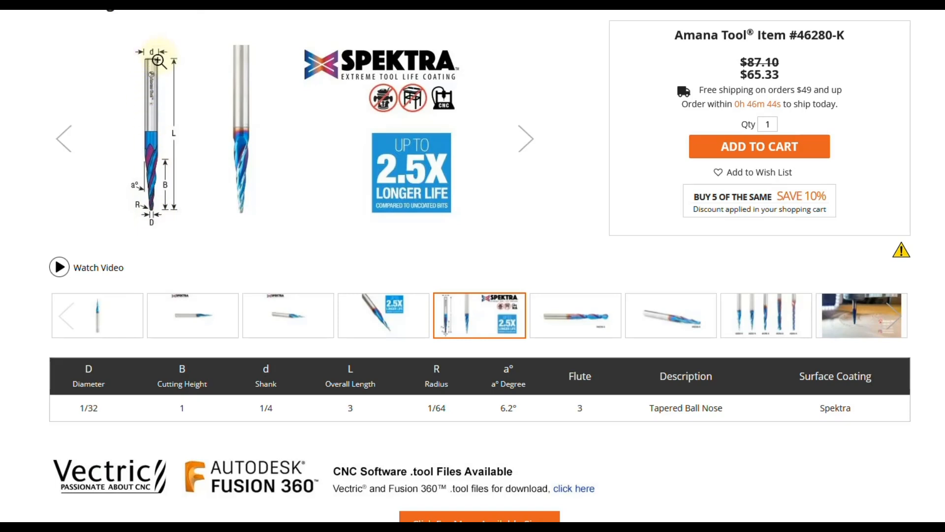
pyautogui.moveTo(145, 143)
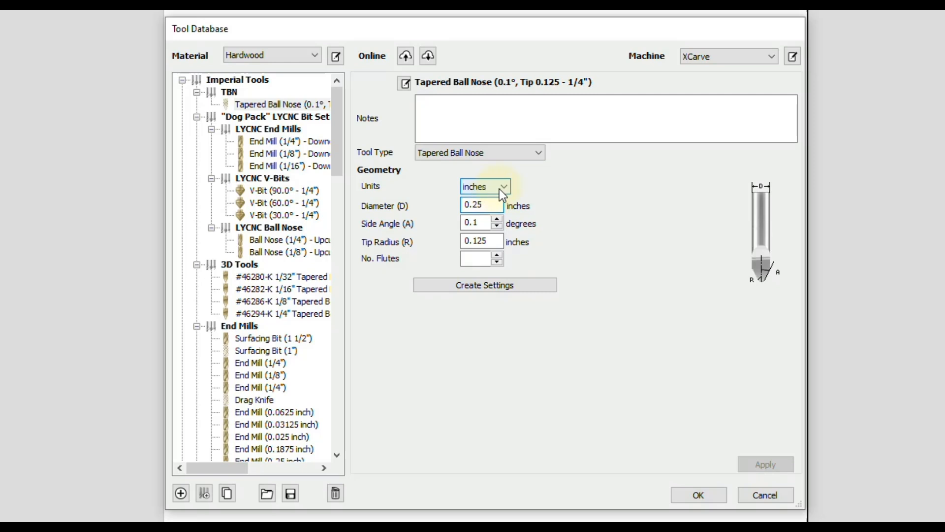
pyautogui.click(481, 205)
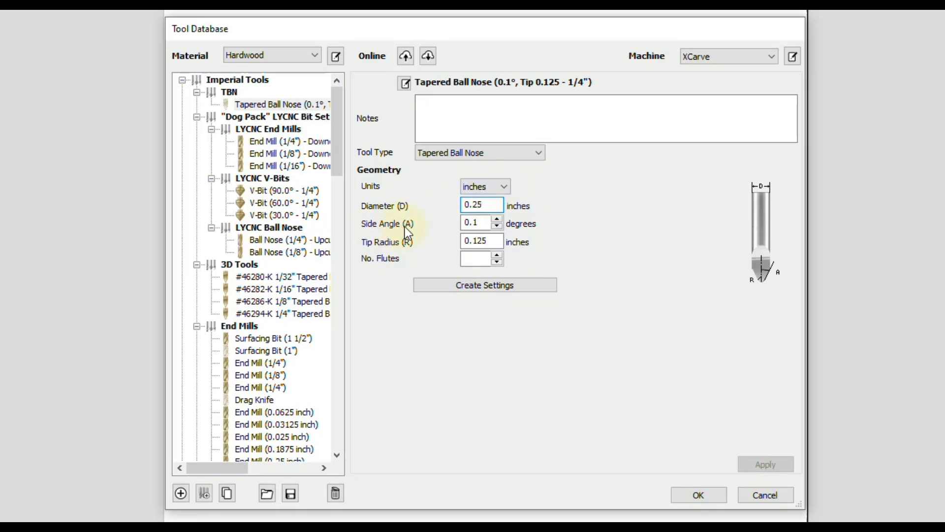
pyautogui.moveTo(781, 232)
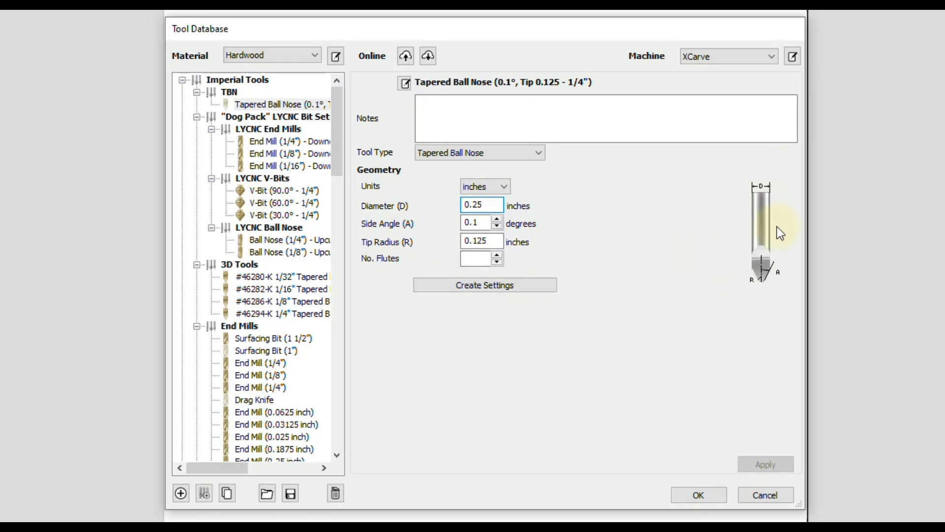
pyautogui.click(481, 205)
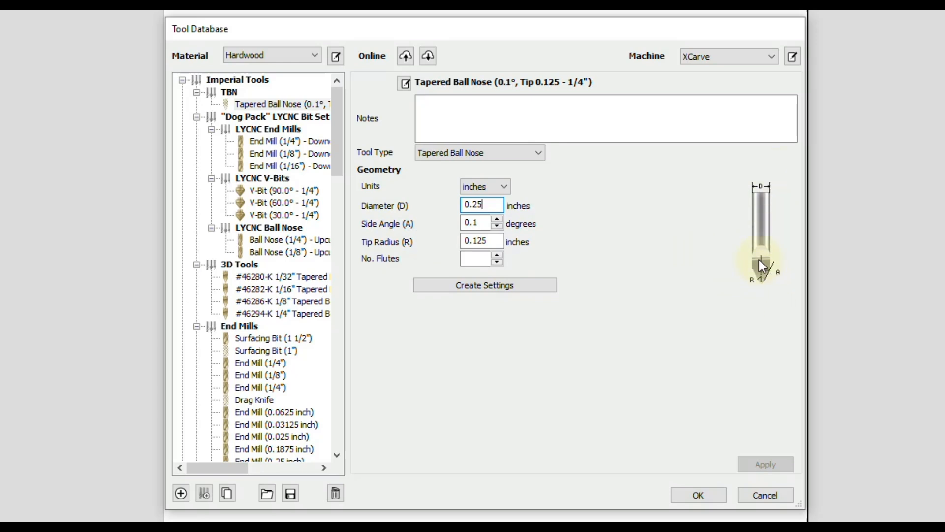
pyautogui.moveTo(768, 304)
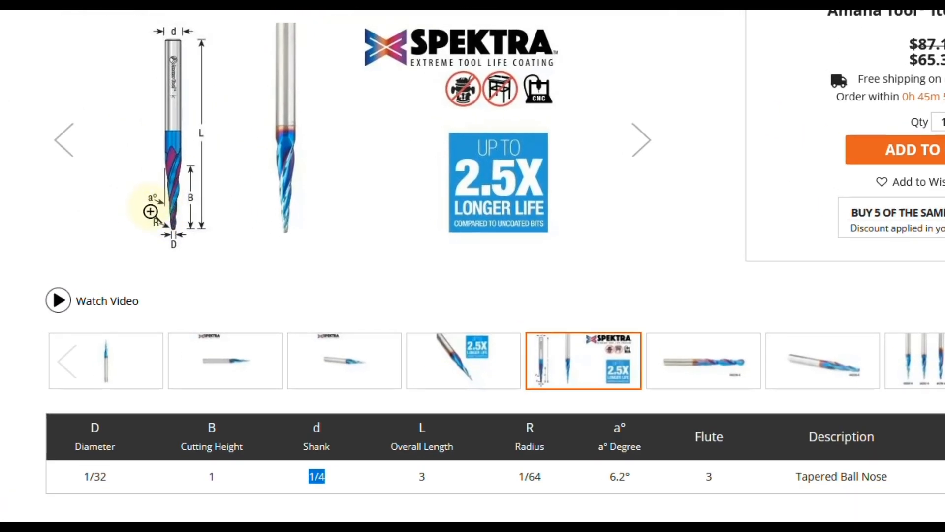
pyautogui.moveTo(158, 220)
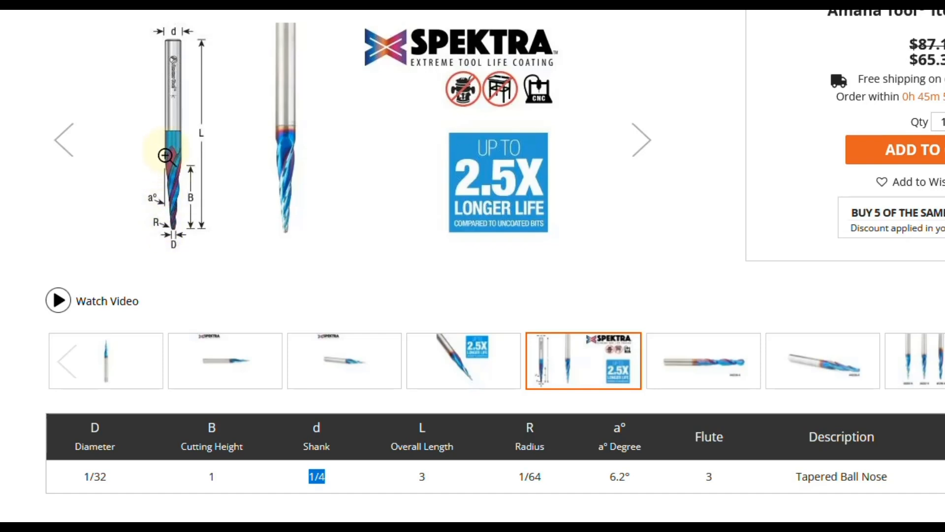
pyautogui.moveTo(170, 231)
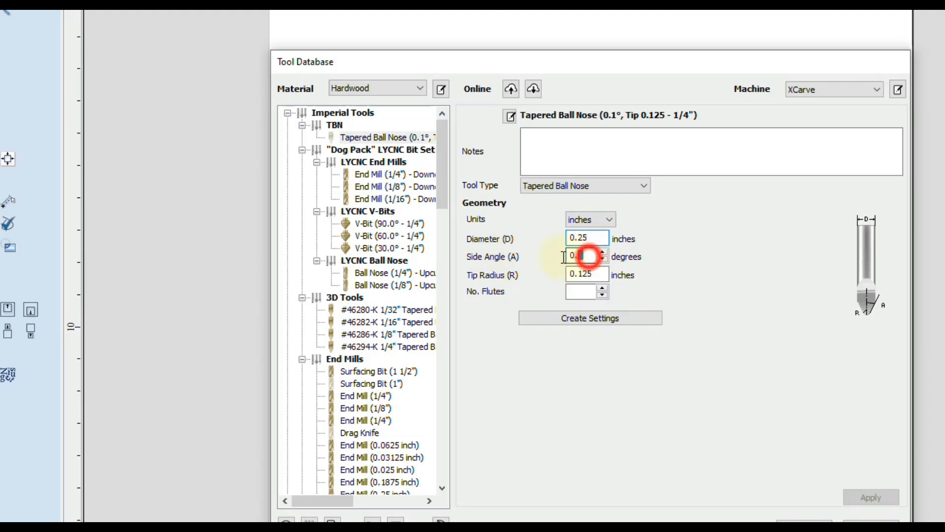
# - Enter a 6.2° side angle and 0.125 tip radius for the tapered ball nose
pyautogui.write('6.2')
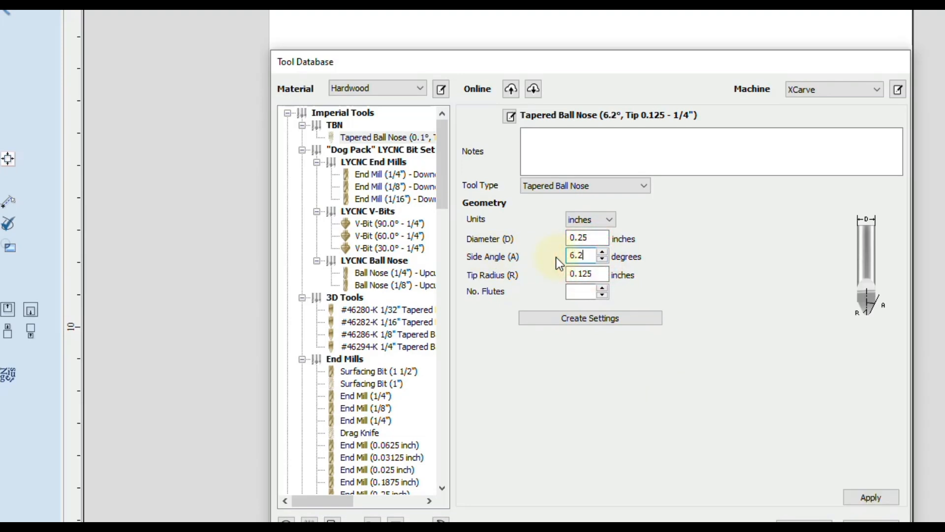
pyautogui.moveTo(520, 288)
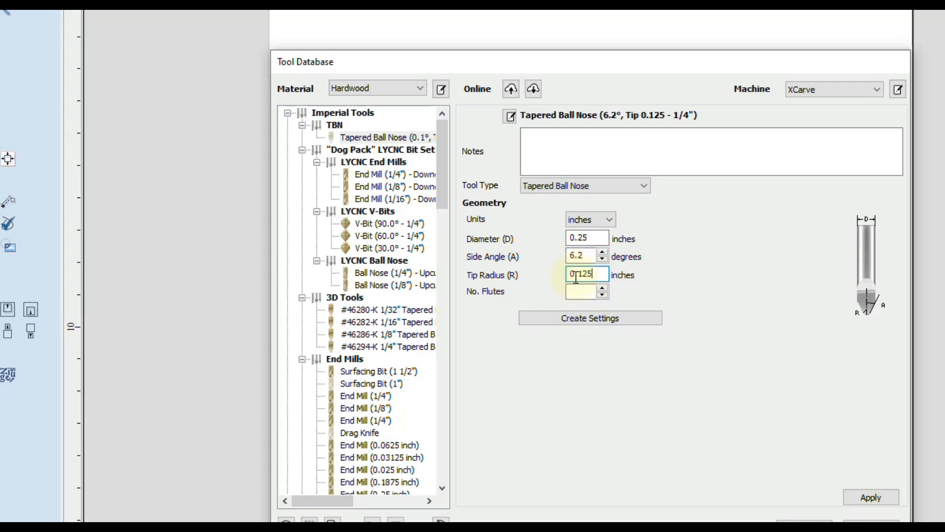
pyautogui.write('0.125')
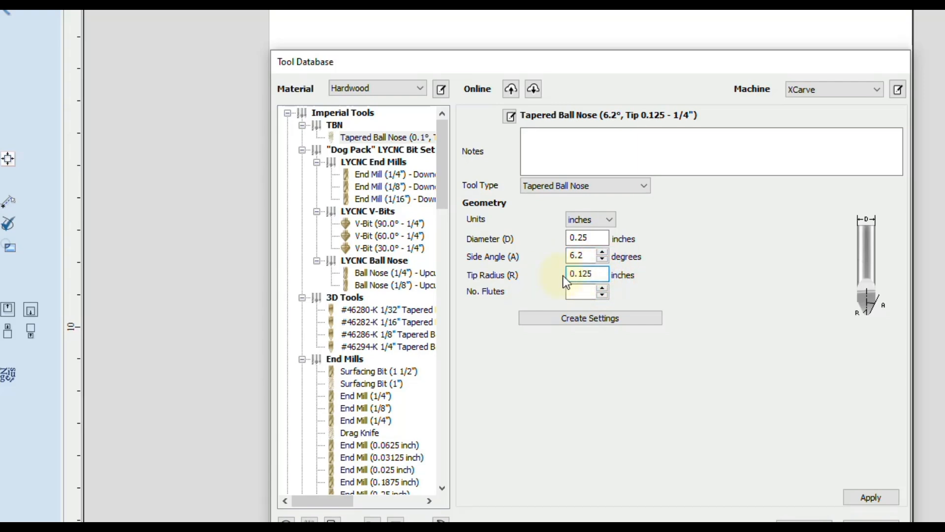
pyautogui.click(587, 274)
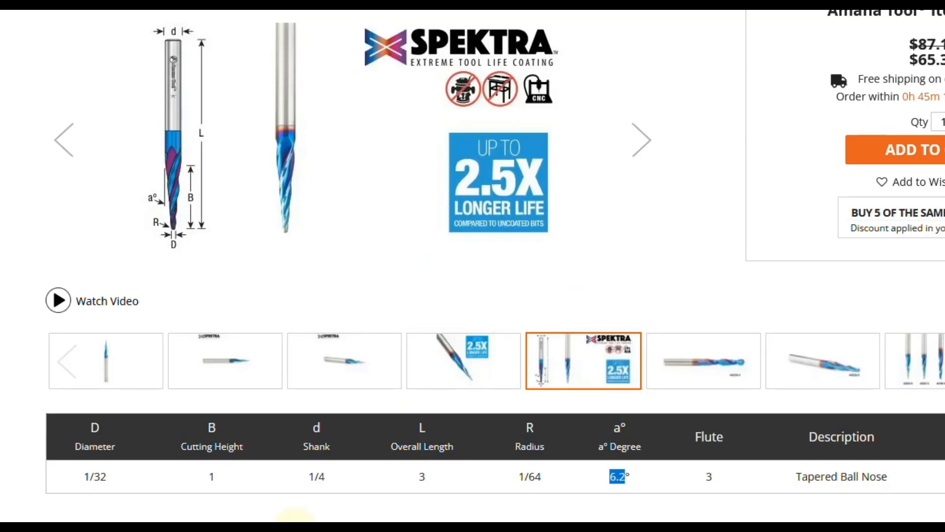
pyautogui.moveTo(156, 229)
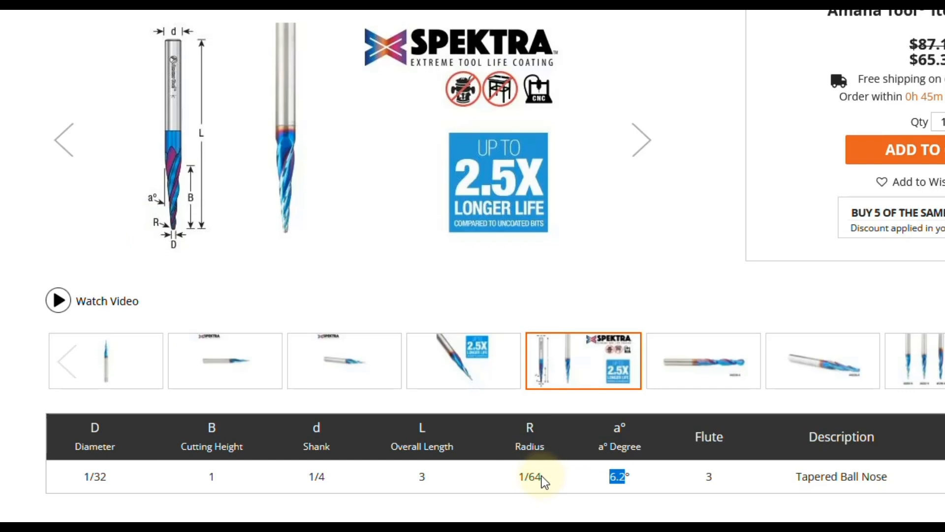
pyautogui.doubleClick(529, 476)
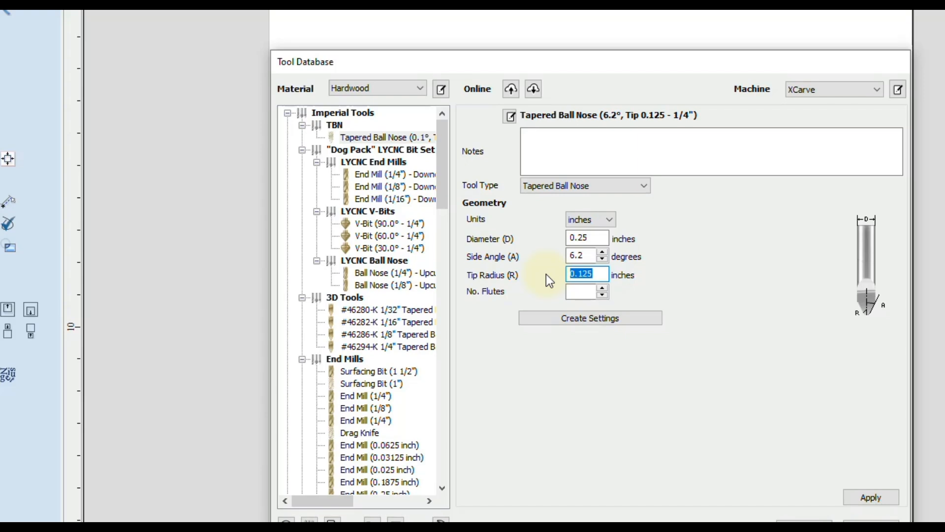
# - Set the tip radius to 1/64 inch and generate the tool's cutting settings
pyautogui.write('1')
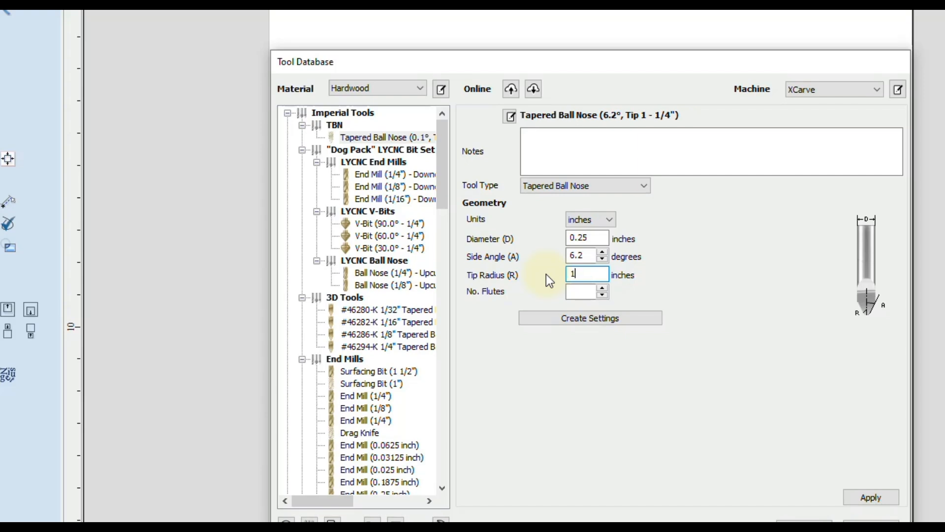
pyautogui.write('/64')
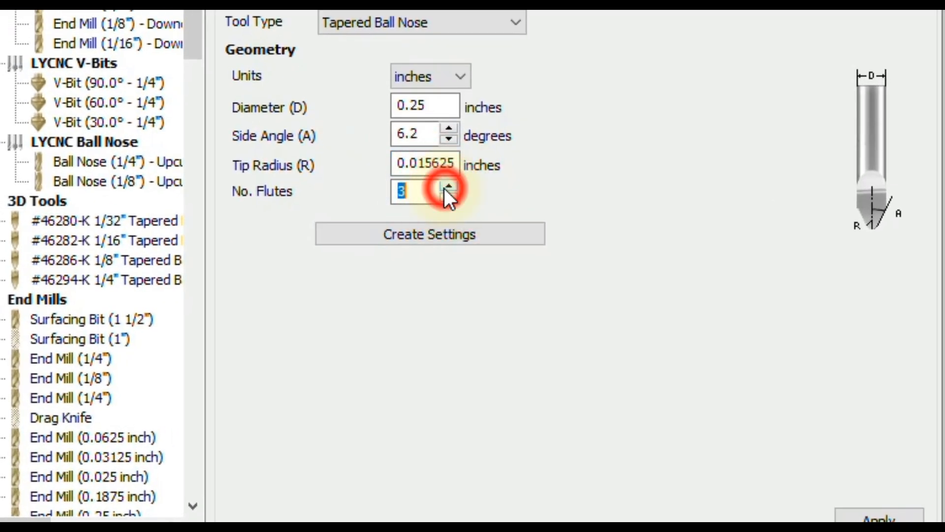
pyautogui.moveTo(413, 66)
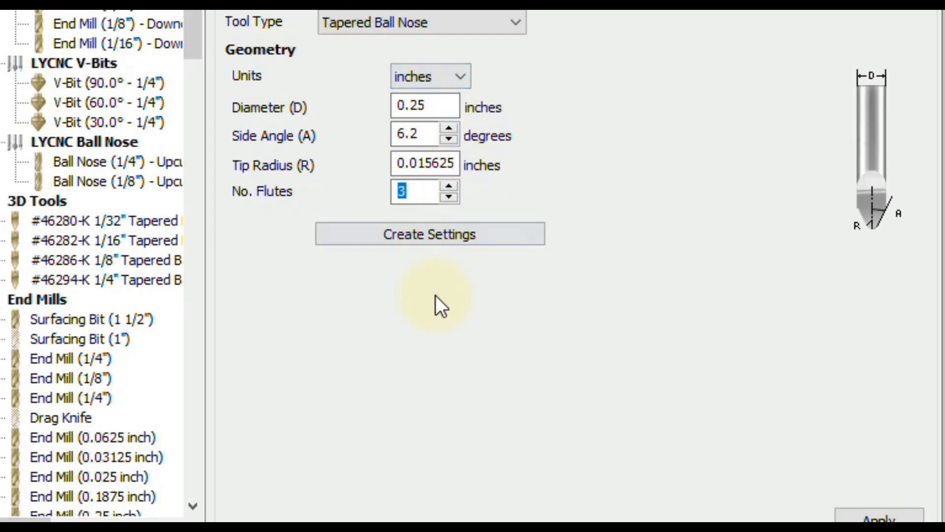
pyautogui.click(429, 234)
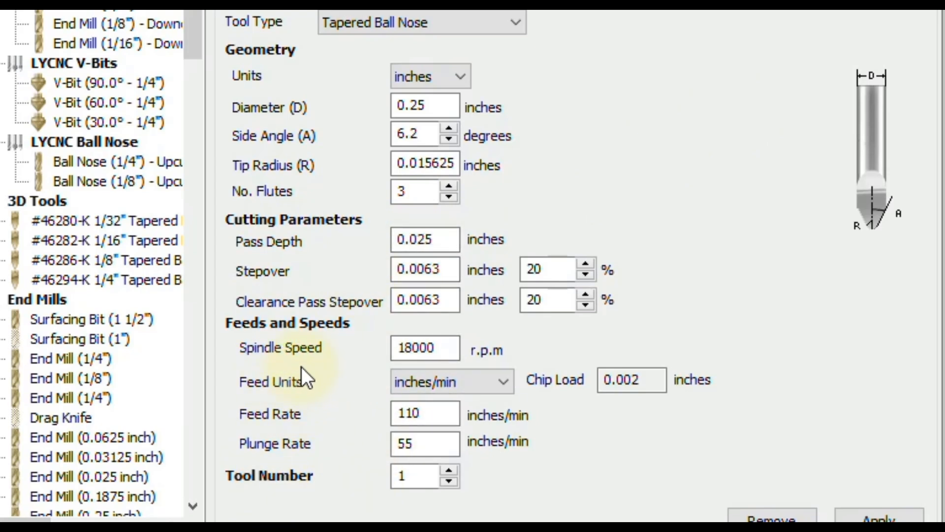
pyautogui.moveTo(335, 348)
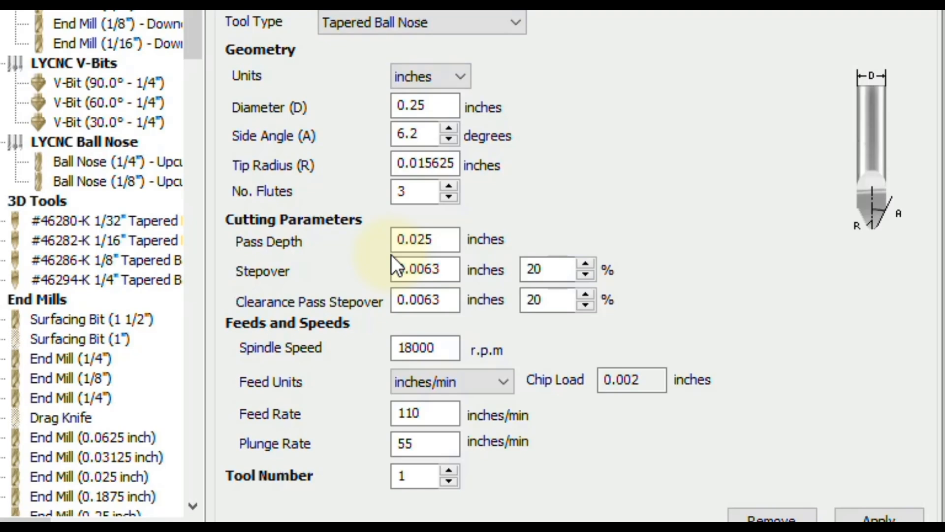
pyautogui.moveTo(392, 268)
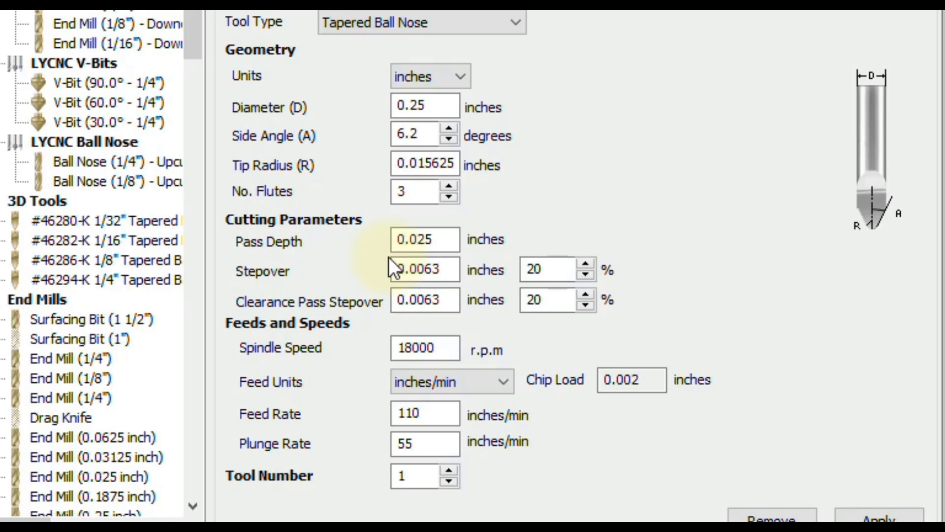
pyautogui.moveTo(318, 256)
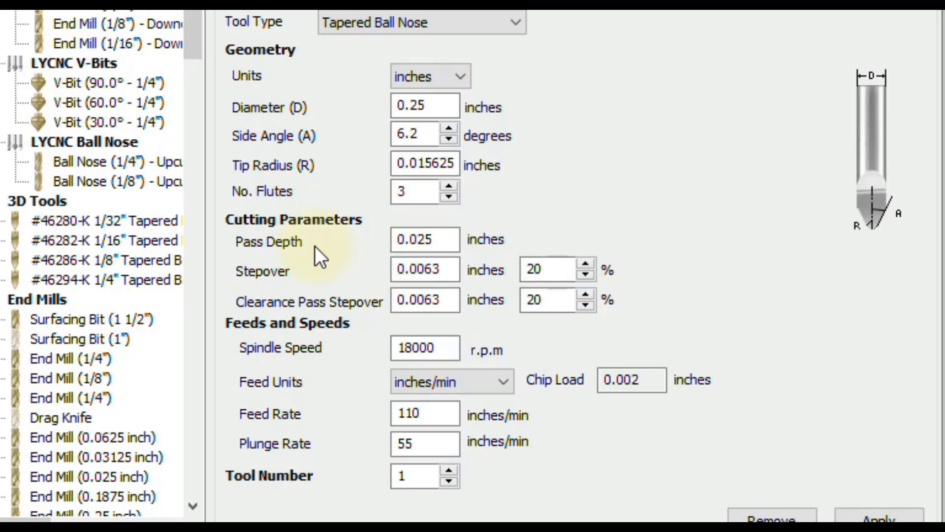
pyautogui.moveTo(354, 260)
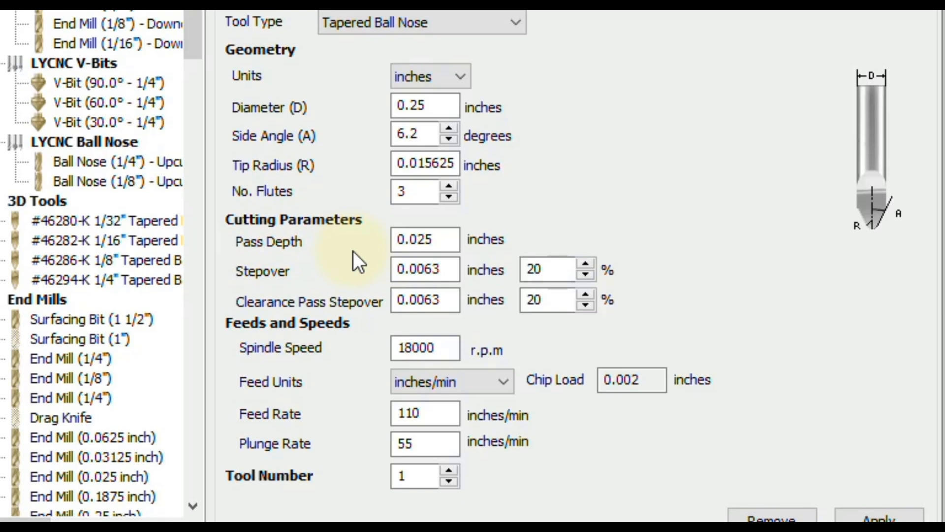
# - Change the pass depth from 0.025 to 0.125 inch
pyautogui.click(425, 239)
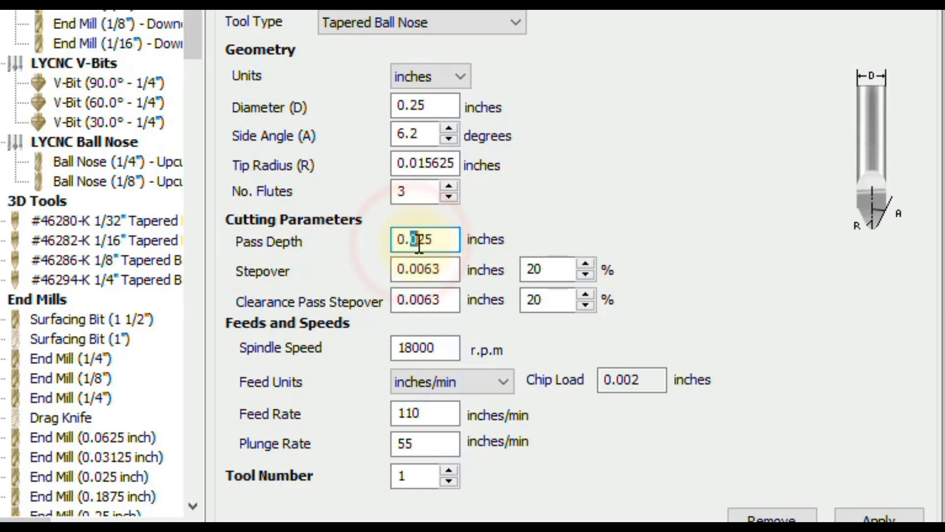
pyautogui.write('0.125')
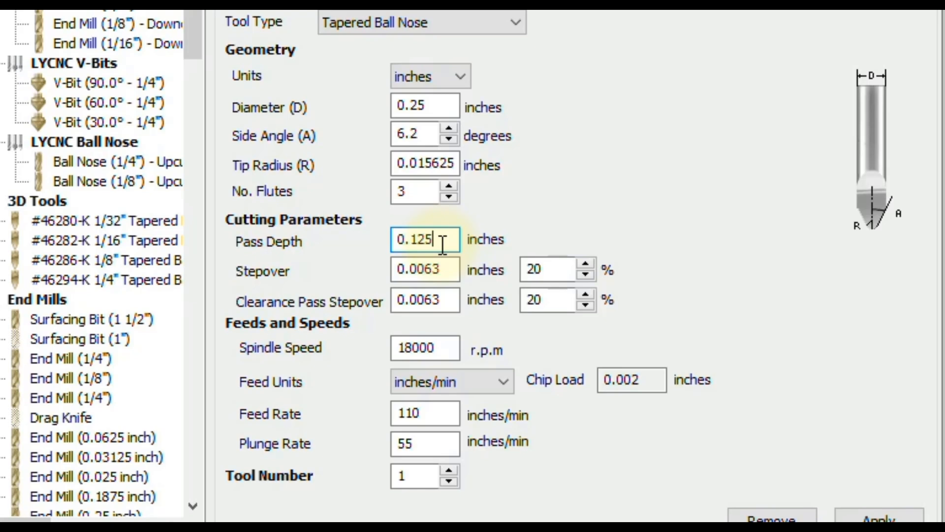
pyautogui.moveTo(292, 287)
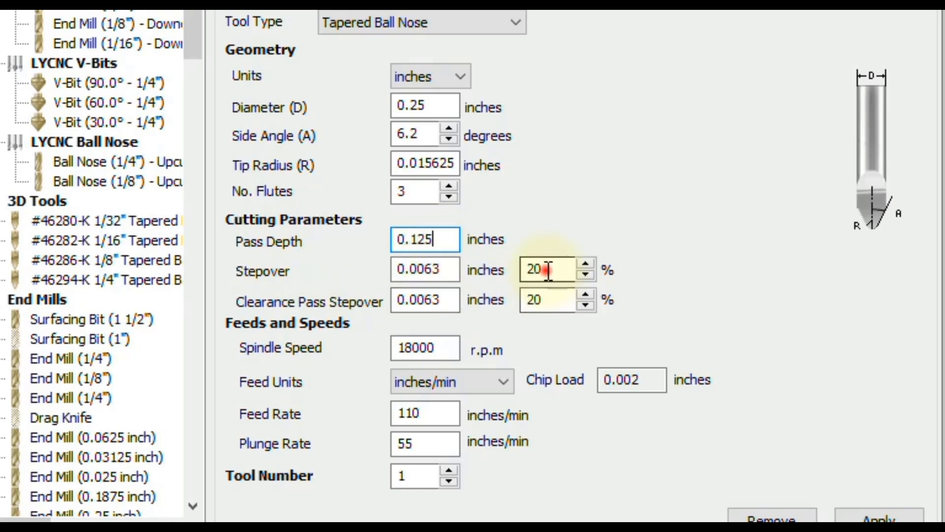
# - Set stepover to 8% (0.0025 inch) and clearance pass stepover to 20%
pyautogui.write('8')
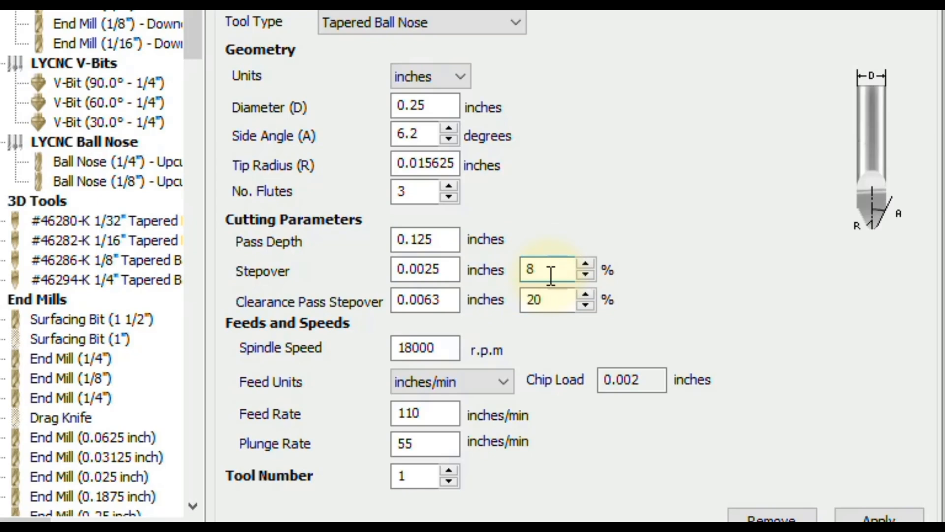
pyautogui.click(537, 269)
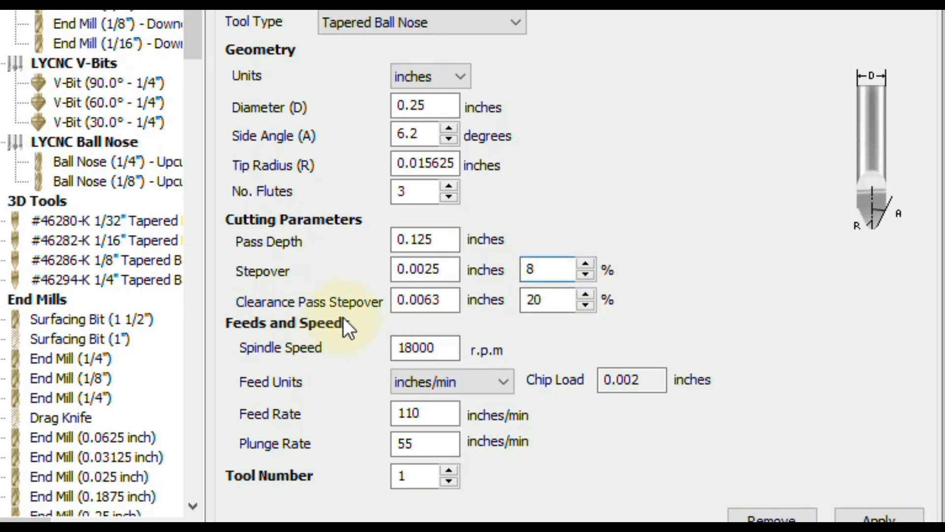
pyautogui.click(549, 300)
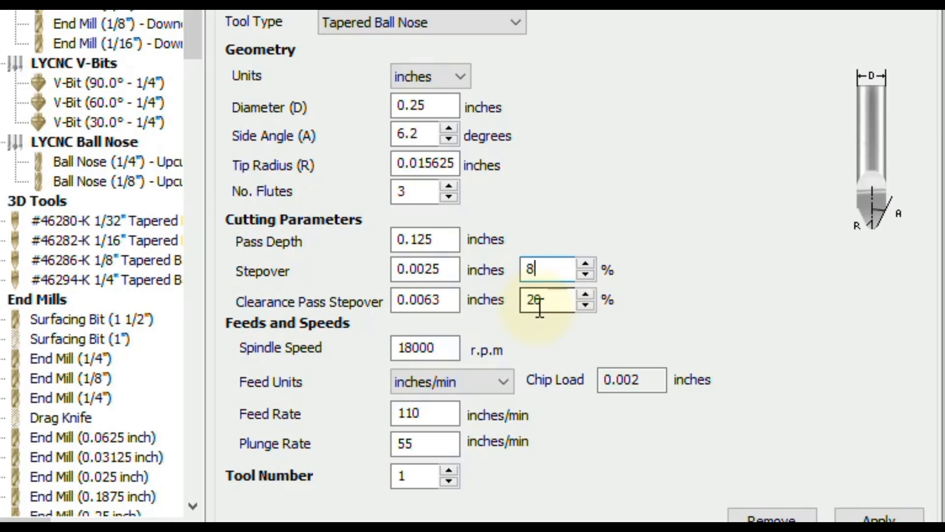
pyautogui.write('20')
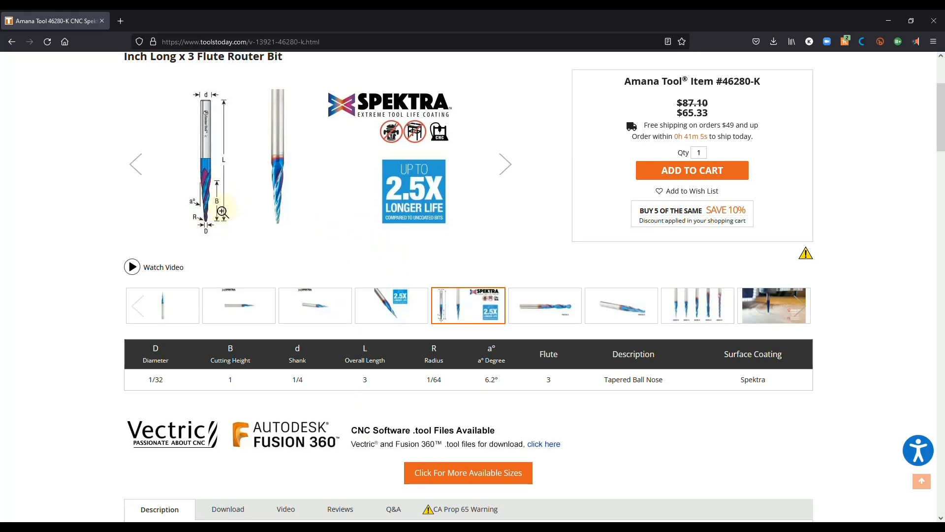
pyautogui.moveTo(252, 212)
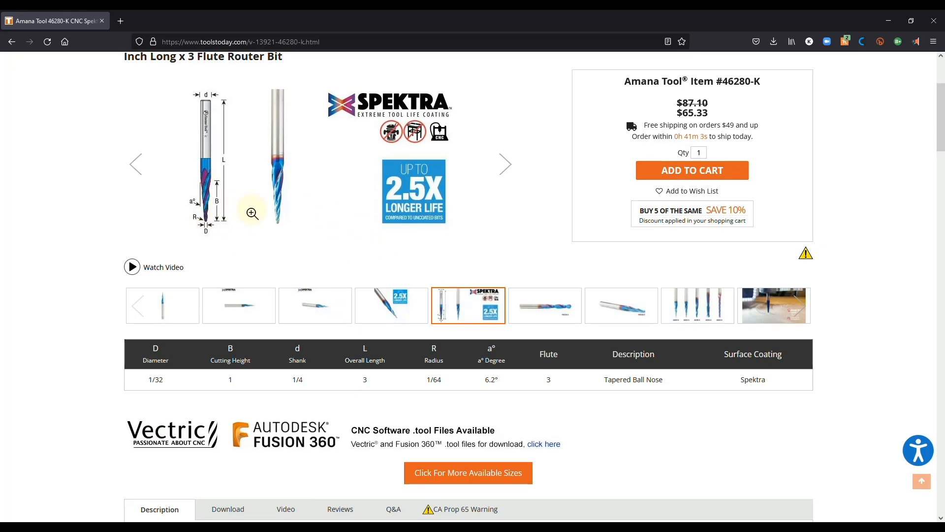
# - Open the 46280-K bit's CNC Feed/Speed PDF from the product page's Download tab
pyautogui.scroll(-3)
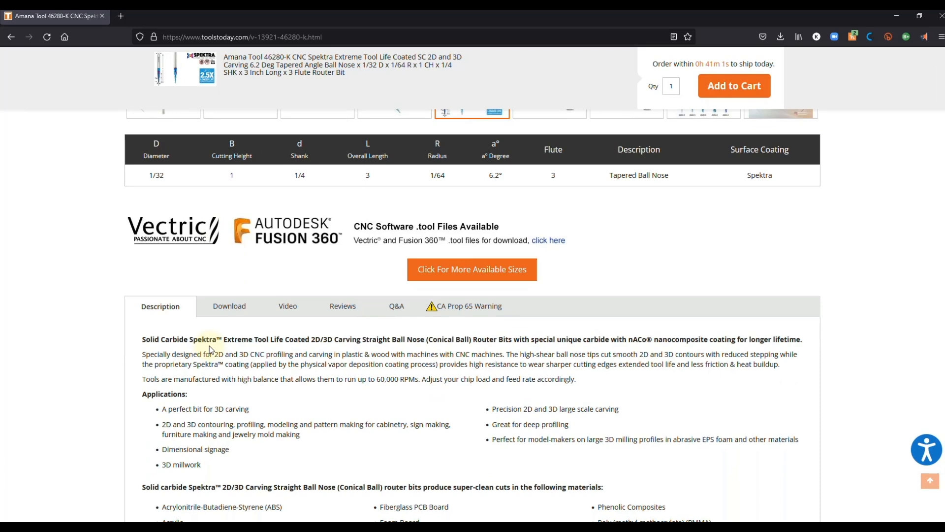
pyautogui.click(229, 305)
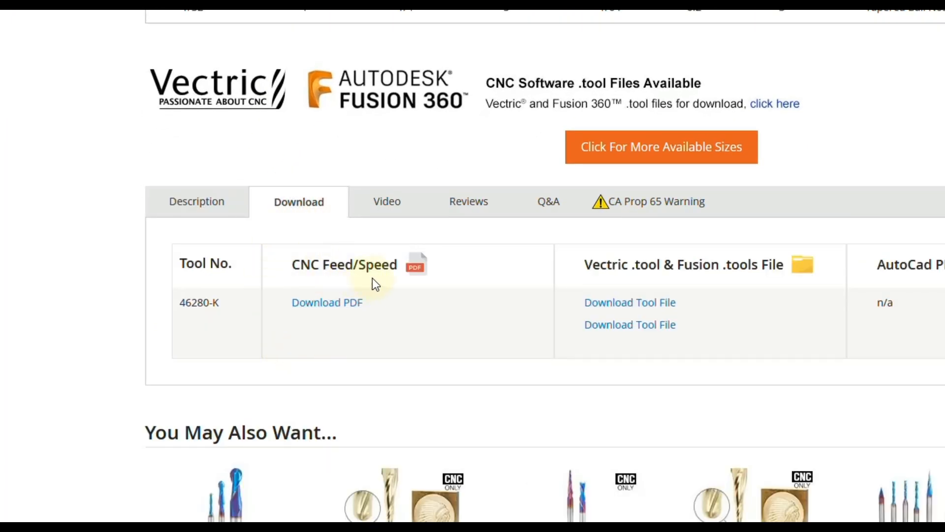
pyautogui.click(327, 302)
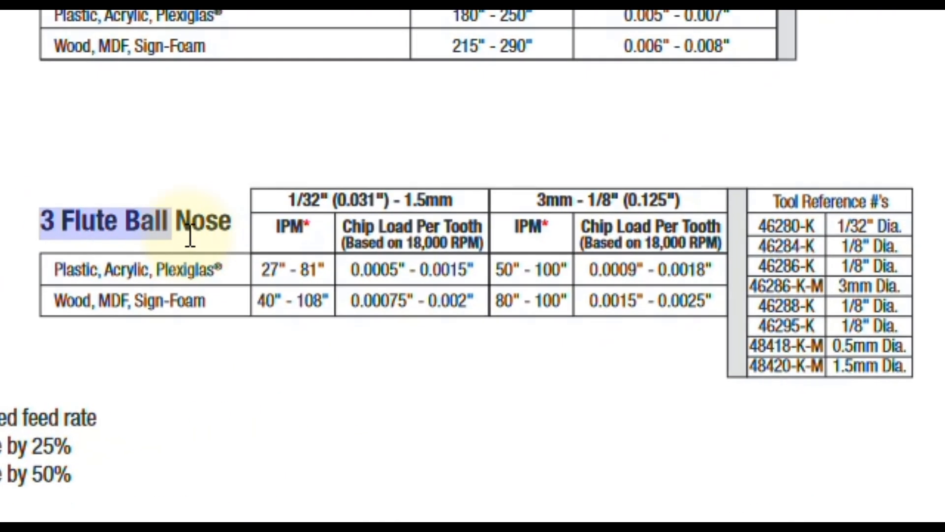
pyautogui.moveTo(193, 236); pyautogui.dragTo(109, 236)
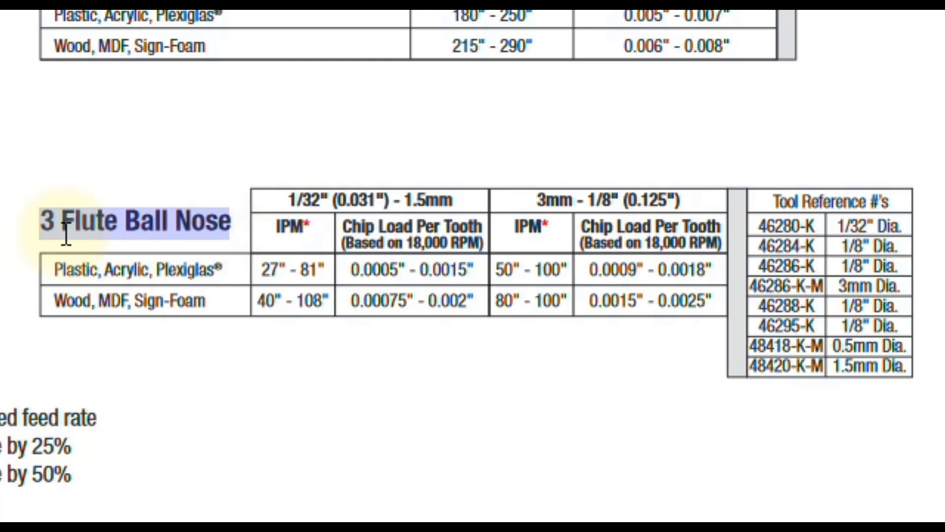
pyautogui.moveTo(118, 272)
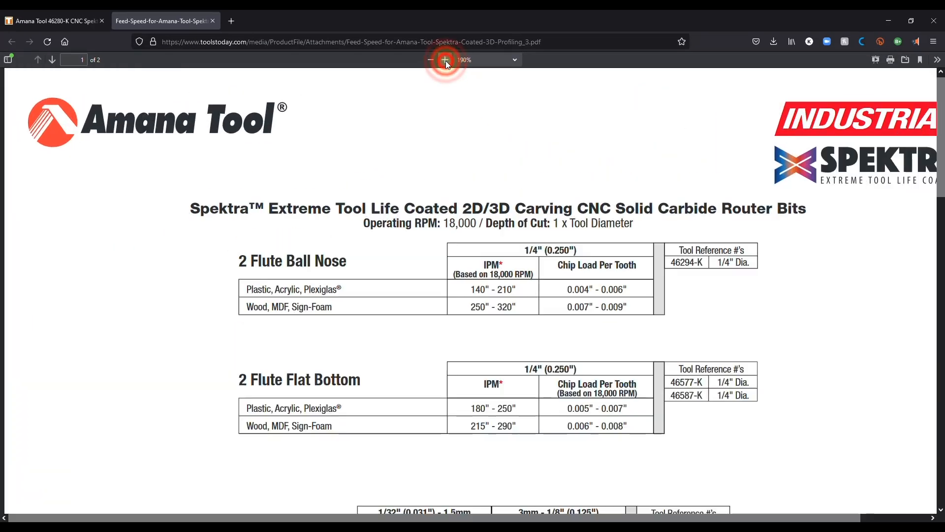
# - Zoom into the PDF chart and highlight the 1/32" diameter entries
pyautogui.scroll(-3)
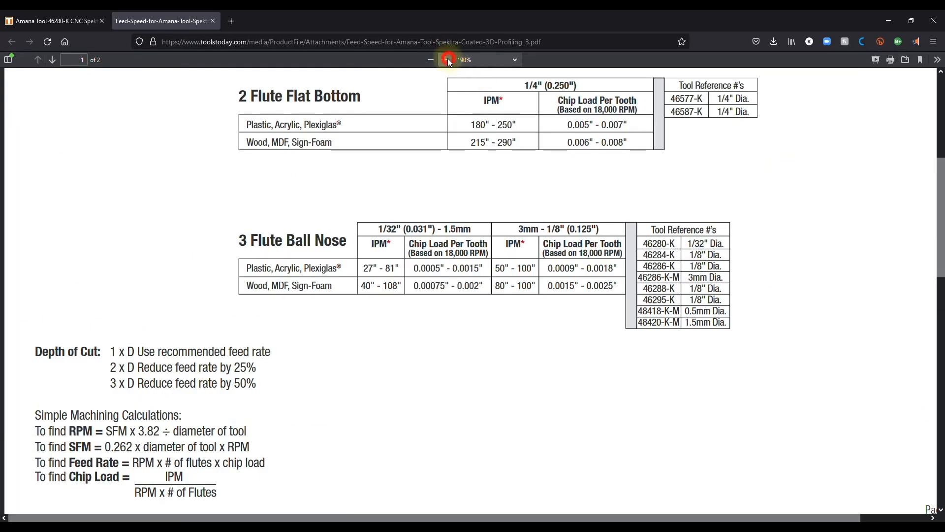
pyautogui.click(445, 59)
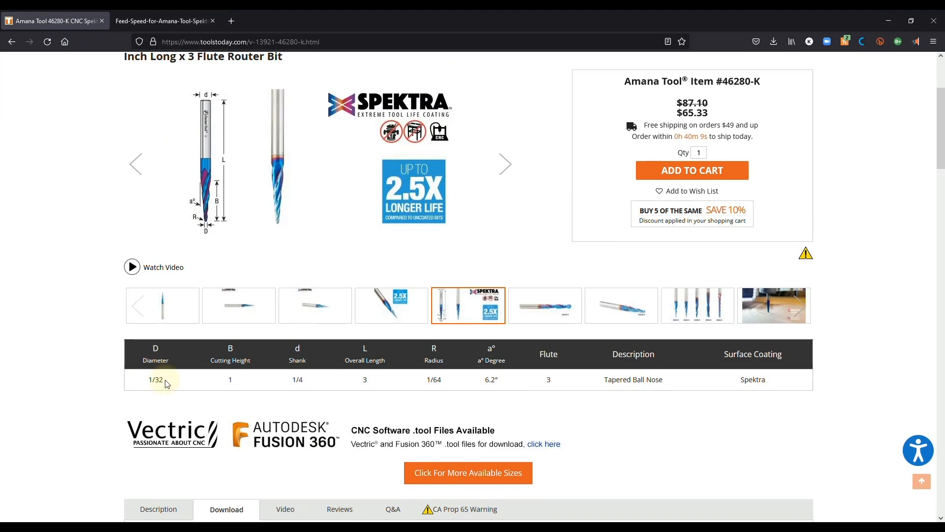
pyautogui.doubleClick(155, 379)
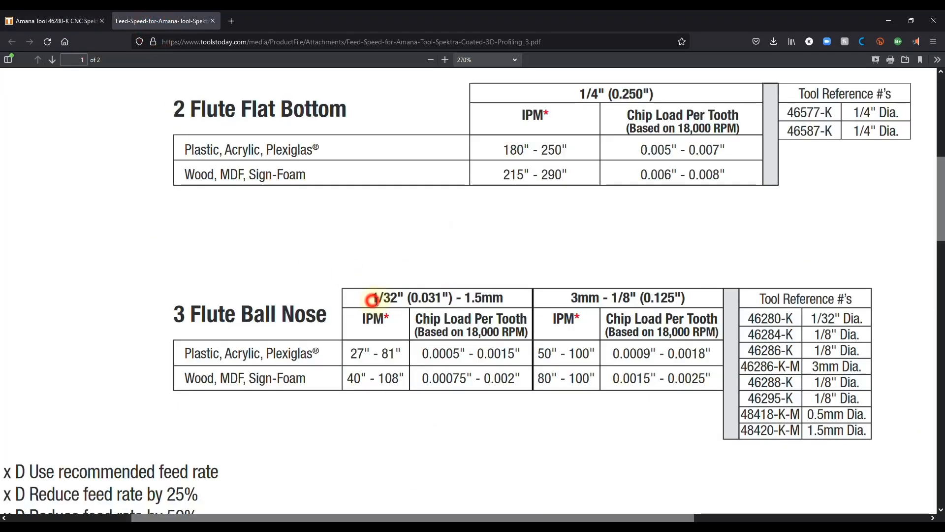
pyautogui.doubleClick(383, 298)
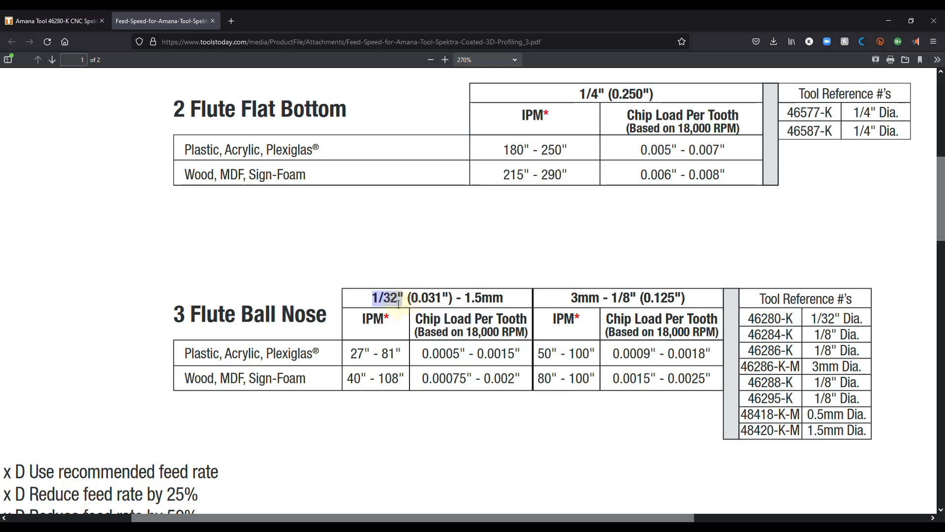
# - Return to the Amana feed/speed chart tab and scroll to the 3 Flute Ball Nose values
pyautogui.click(51, 21)
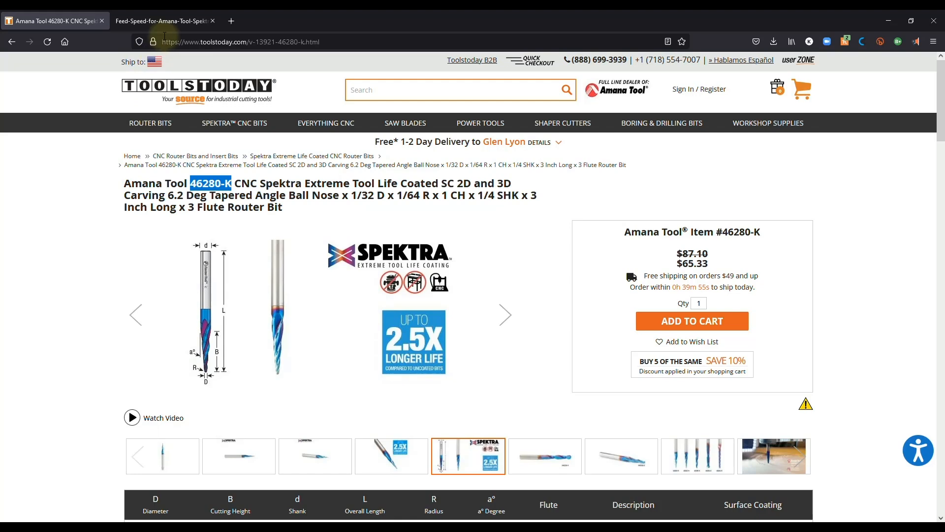
pyautogui.click(163, 20)
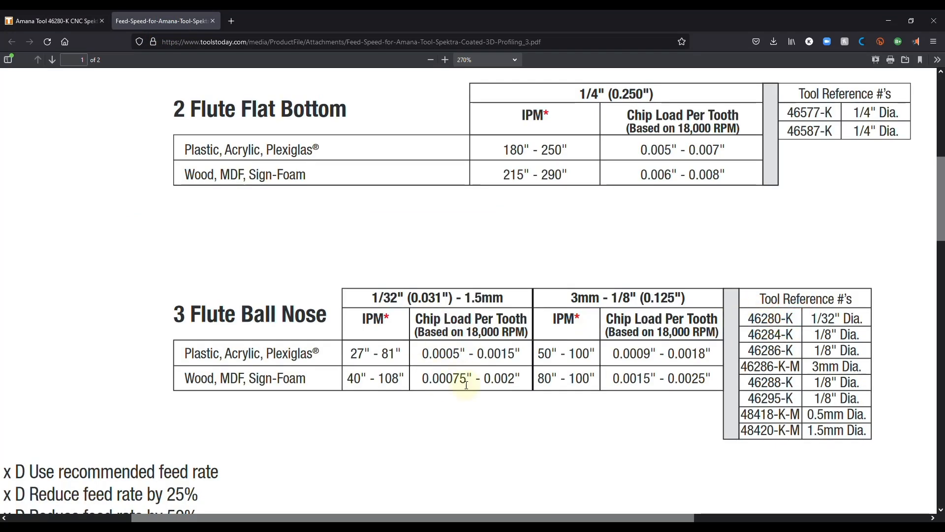
pyautogui.scroll(-3)
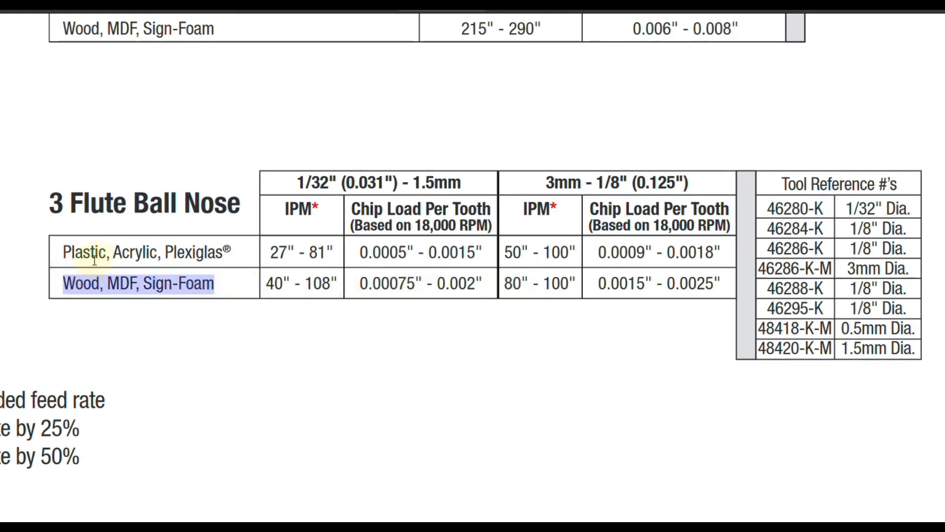
pyautogui.moveTo(192, 262)
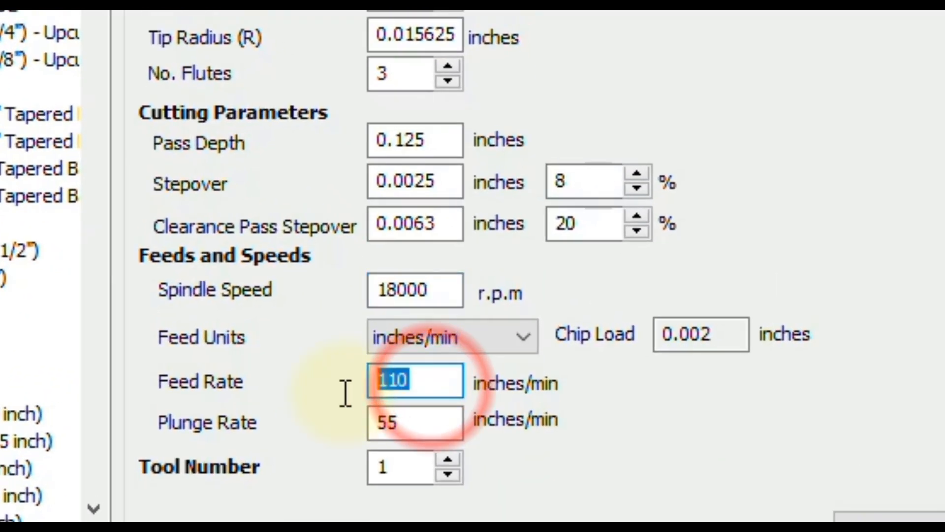
# - Set feed rate to 80 and plunge rate to 40 in/min, giving 0.0015 chip load
pyautogui.write('80')
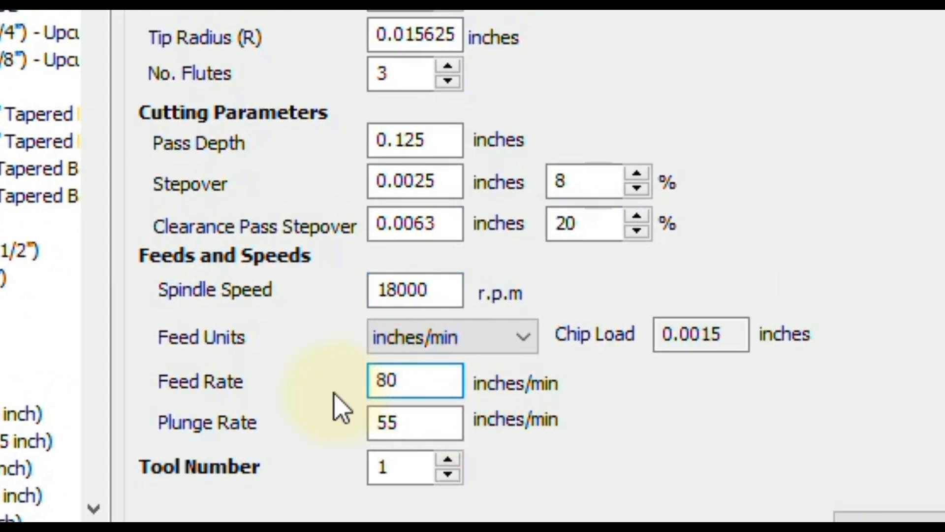
pyautogui.click(414, 422)
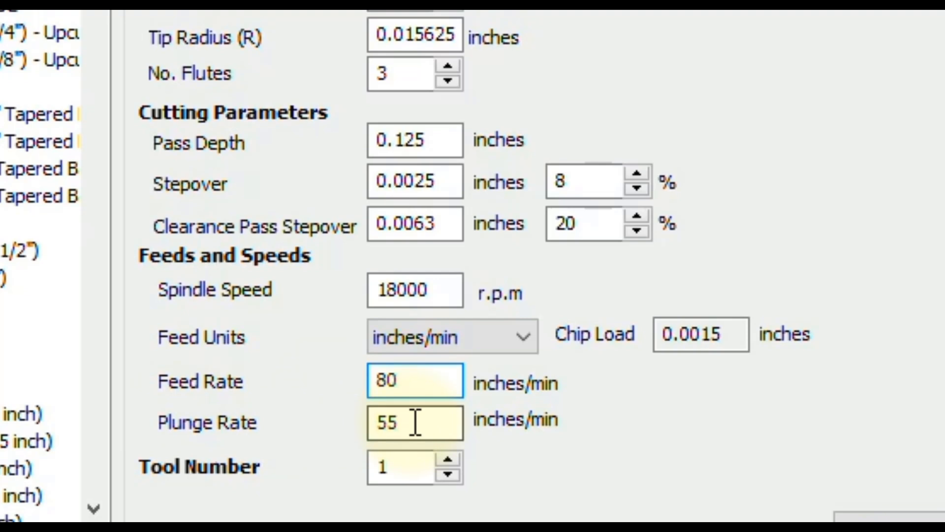
pyautogui.write('40')
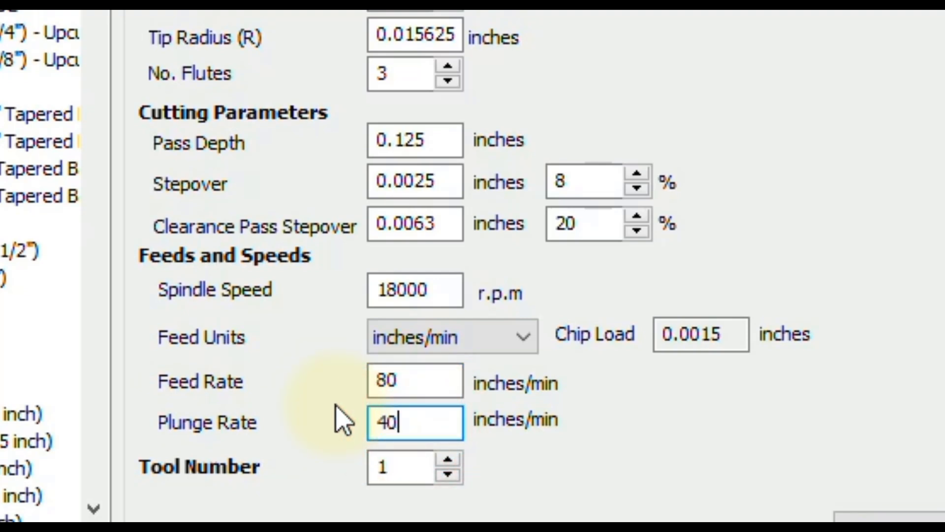
pyautogui.click(404, 467)
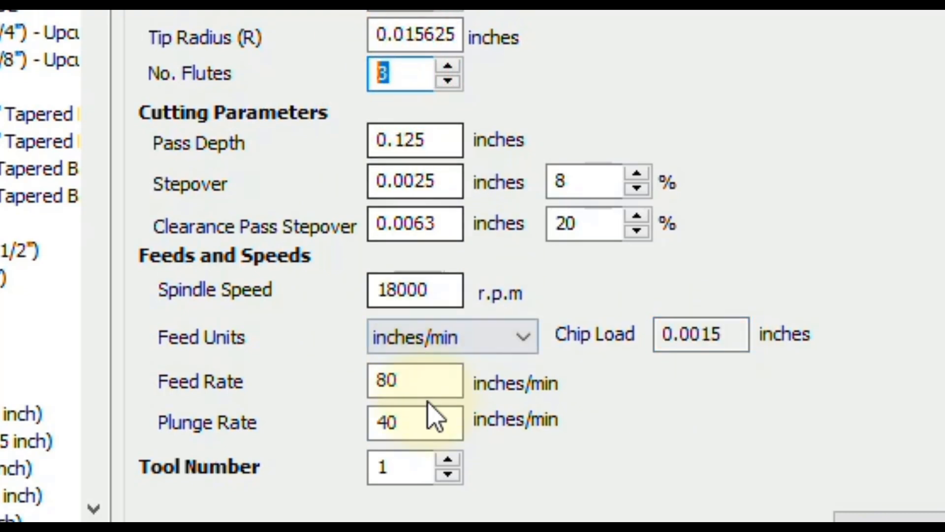
pyautogui.click(414, 381)
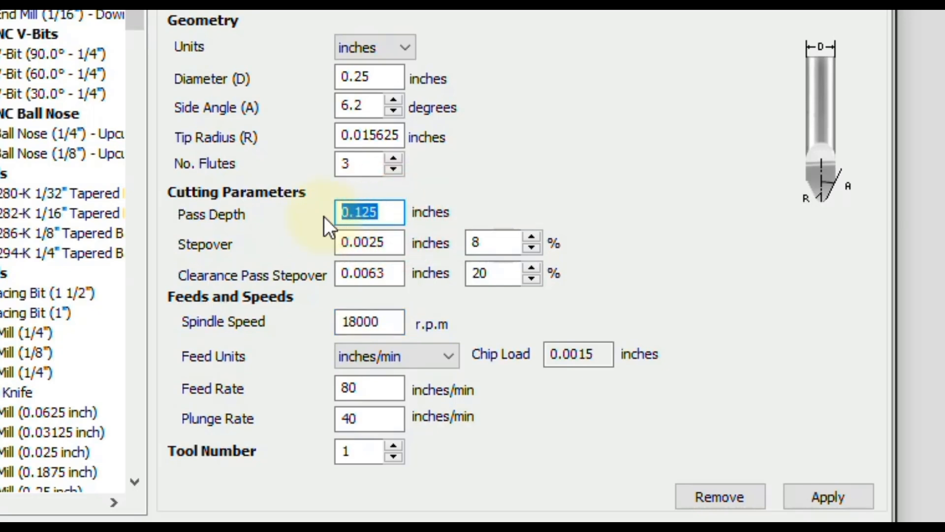
# - Enter a pass depth of 1/32 (0.03125 in) and apply the tool changes
pyautogui.write('1')
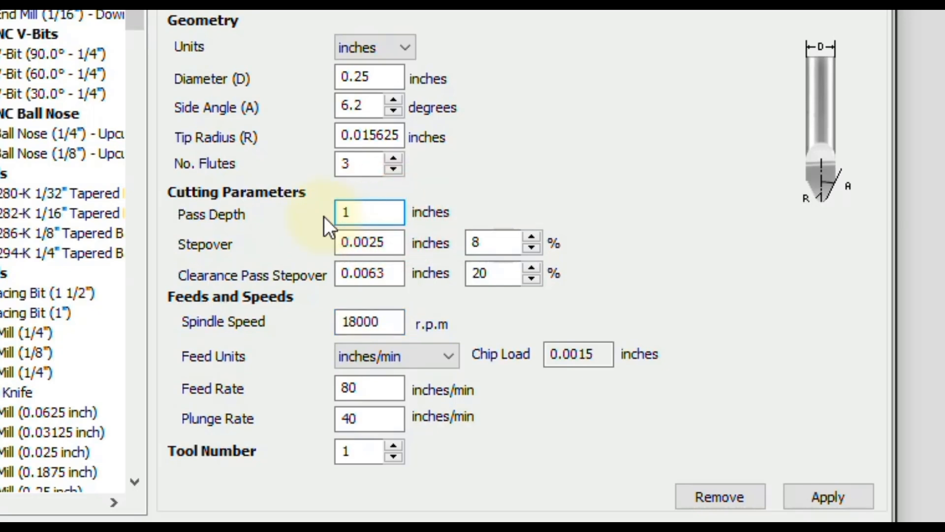
pyautogui.write('1/32')
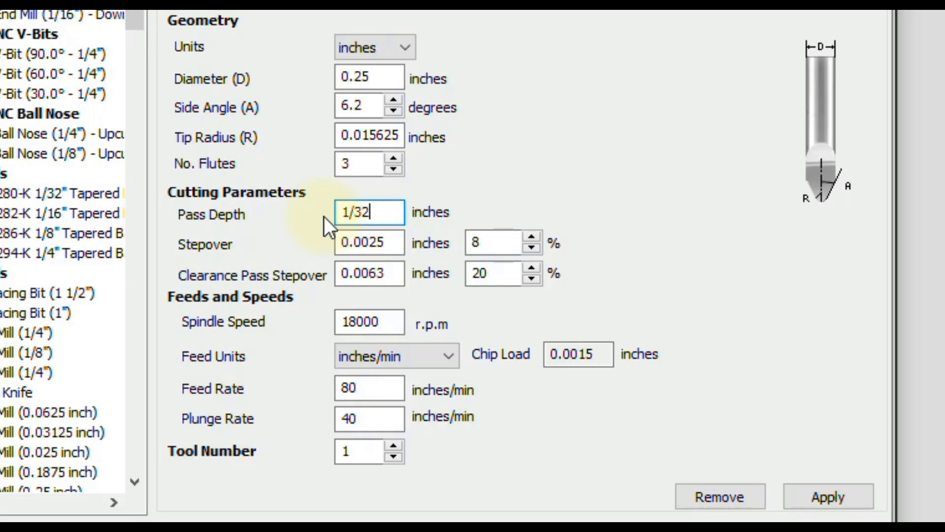
pyautogui.write('0.03125')
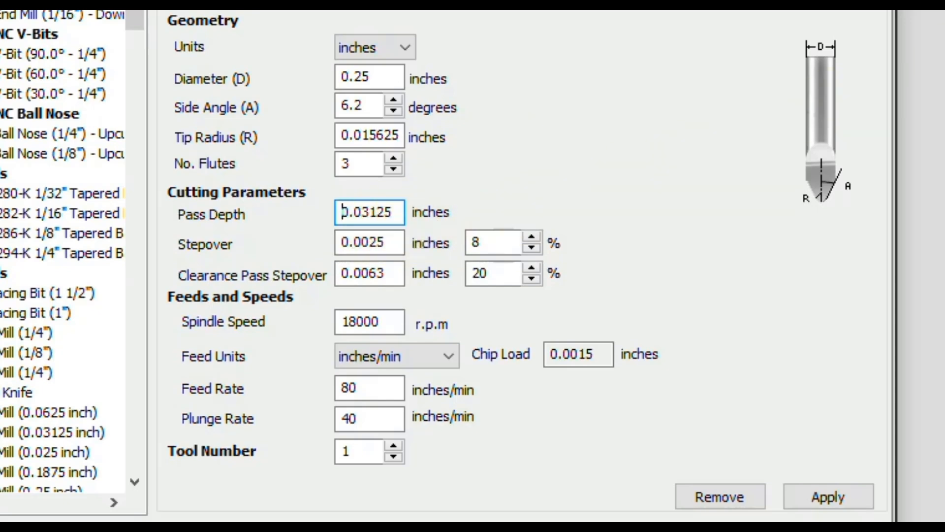
pyautogui.moveTo(780, 455)
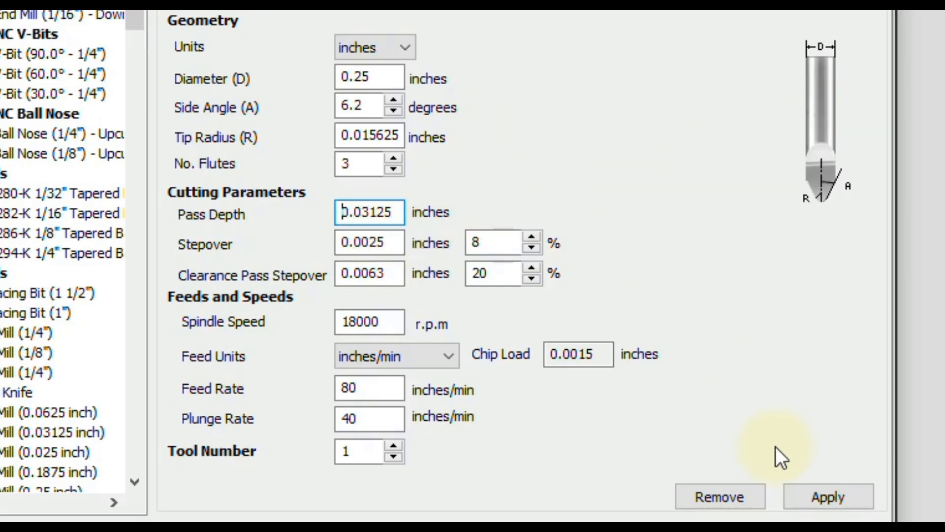
pyautogui.click(828, 497)
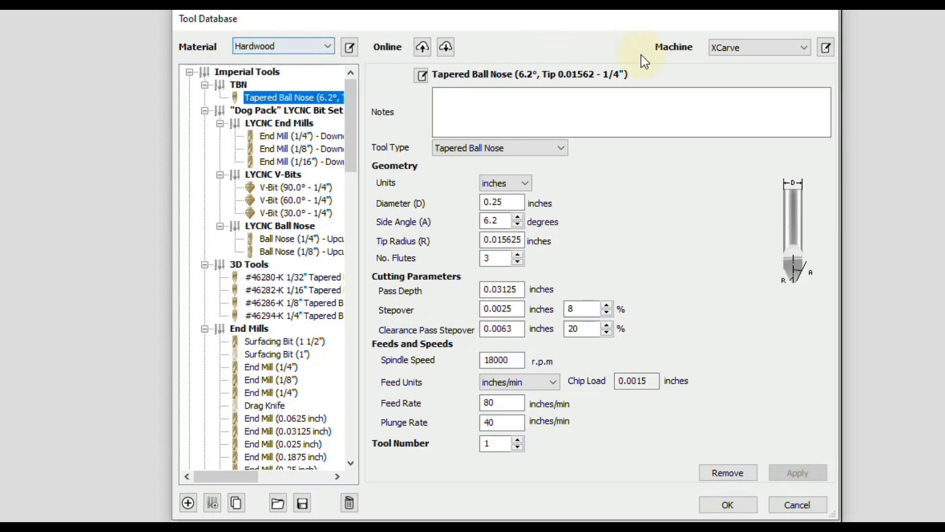
pyautogui.moveTo(699, 47)
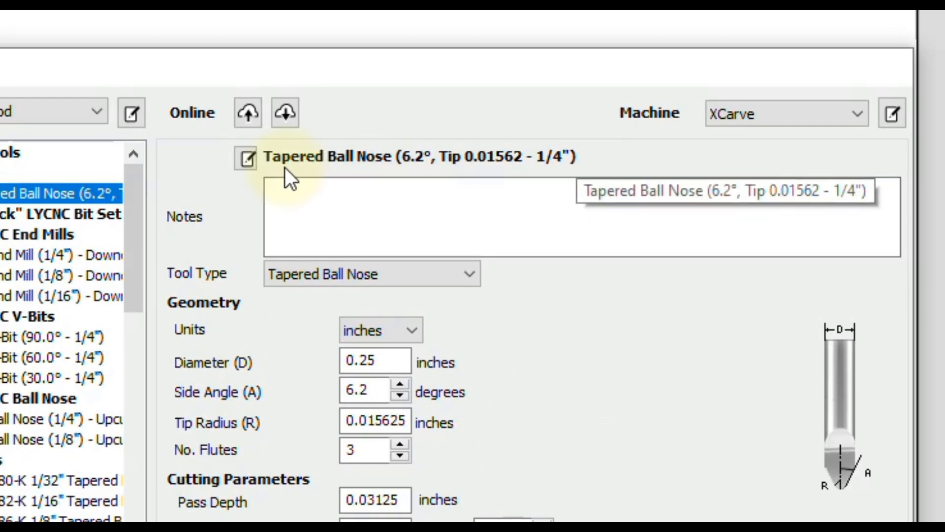
pyautogui.moveTo(440, 177)
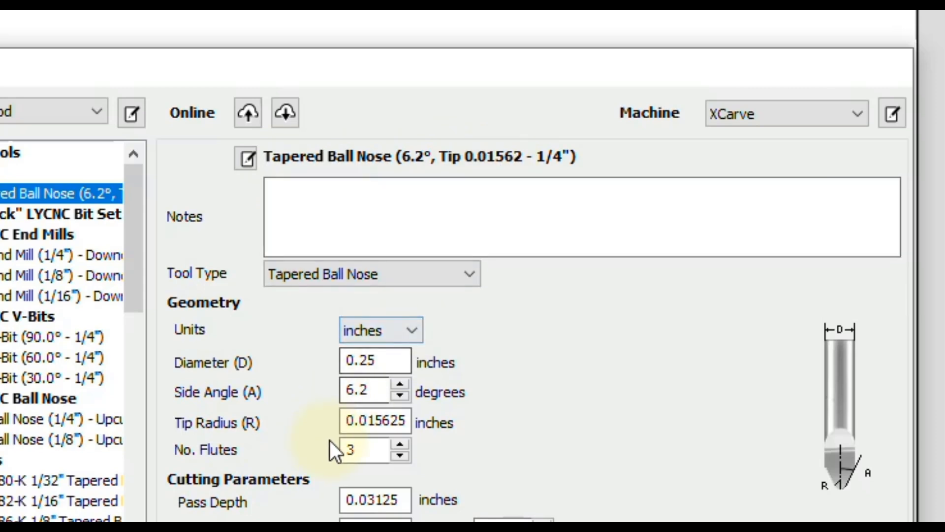
pyautogui.moveTo(479, 175)
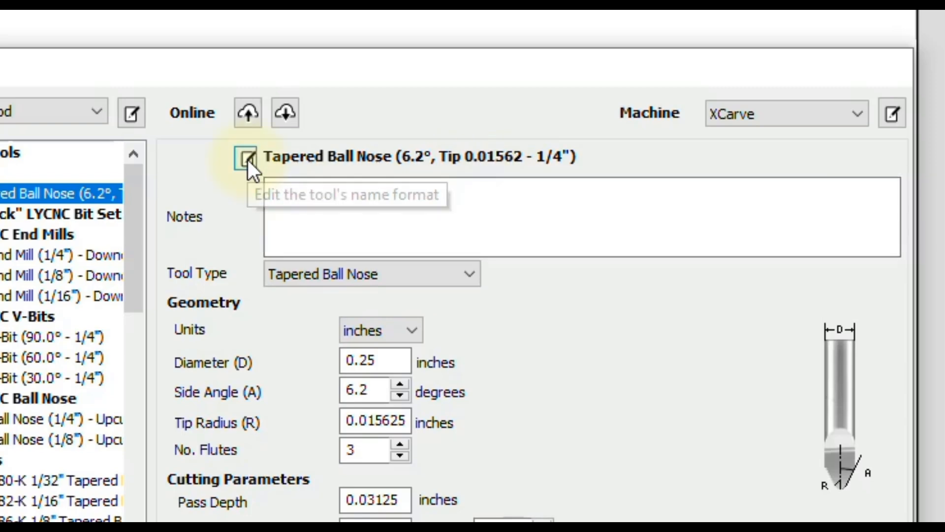
# - Open the Name Format box for the Tapered Ball Nose tool
pyautogui.click(246, 161)
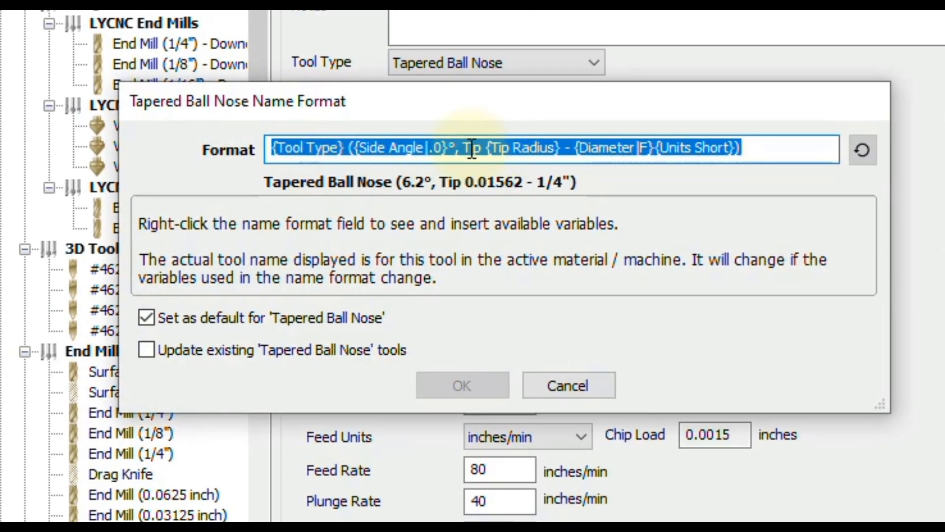
# - Replace {Tip Radius} with 1/32" in the name format, untick set-as-default, and accept
pyautogui.click(561, 148)
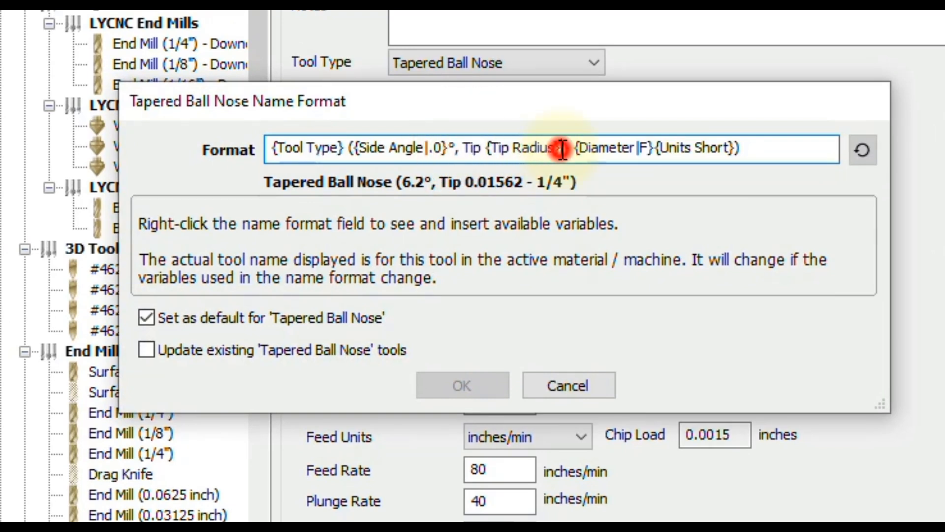
pyautogui.doubleClick(523, 147)
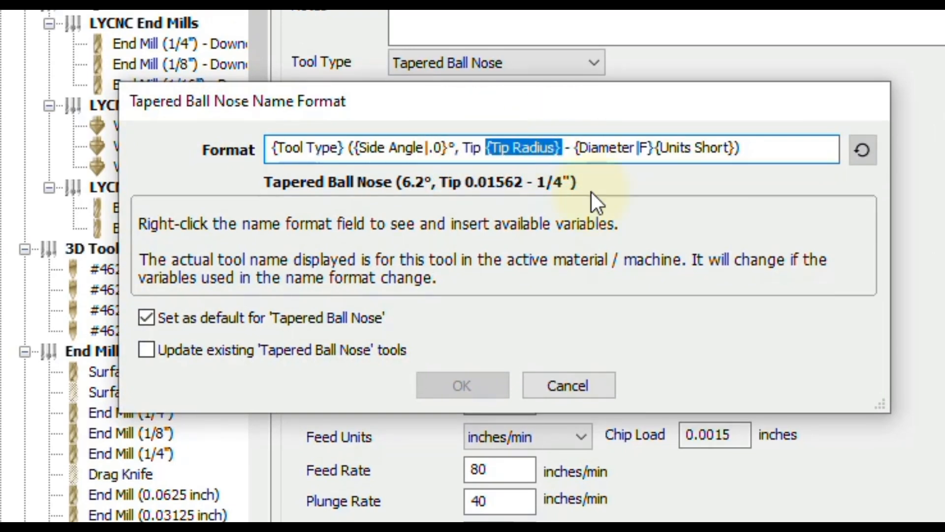
pyautogui.press('Delete')
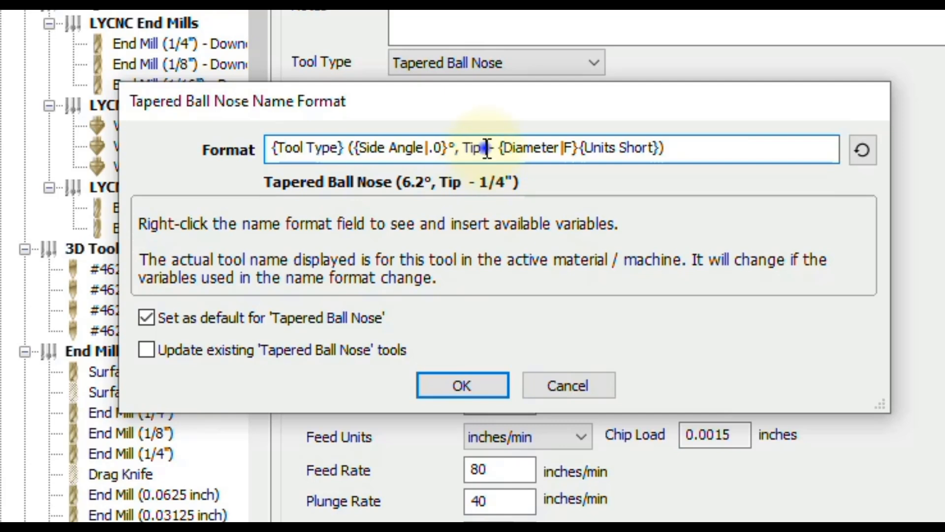
pyautogui.rightClick(482, 148)
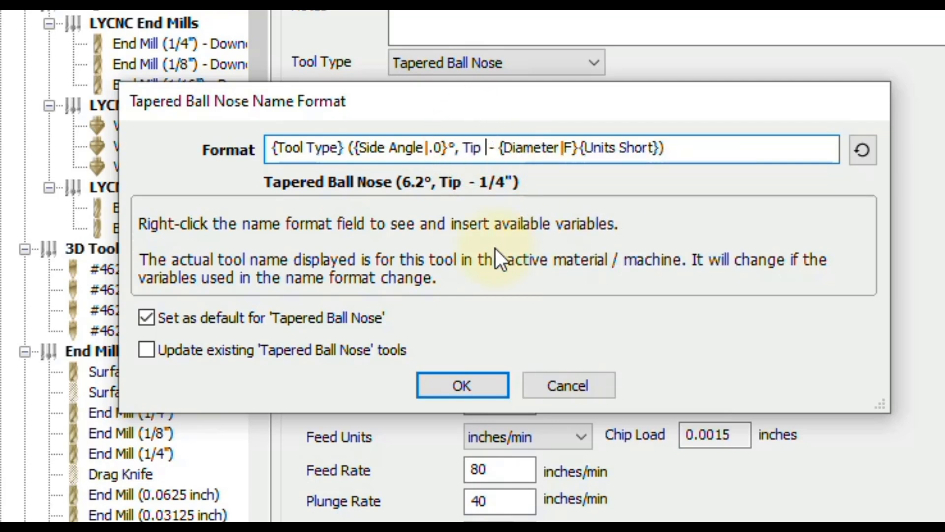
pyautogui.write('1/32"')
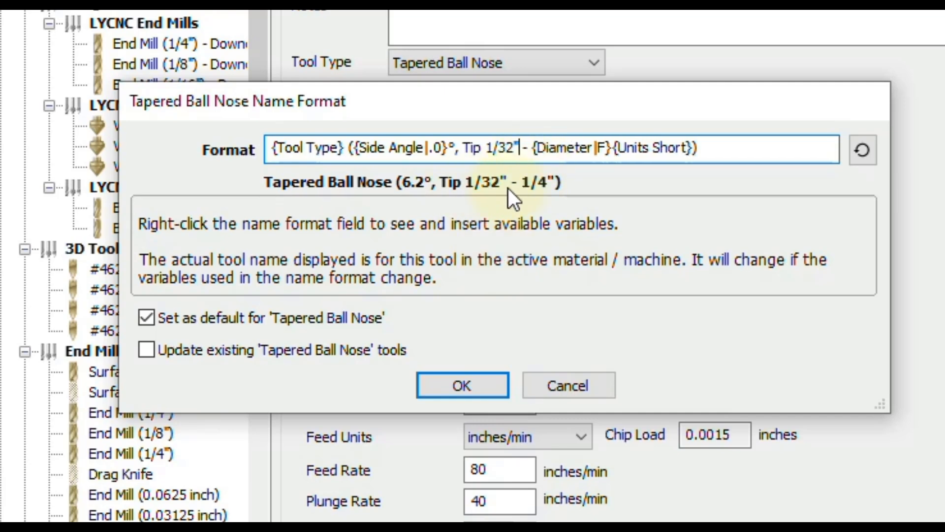
pyautogui.moveTo(421, 190)
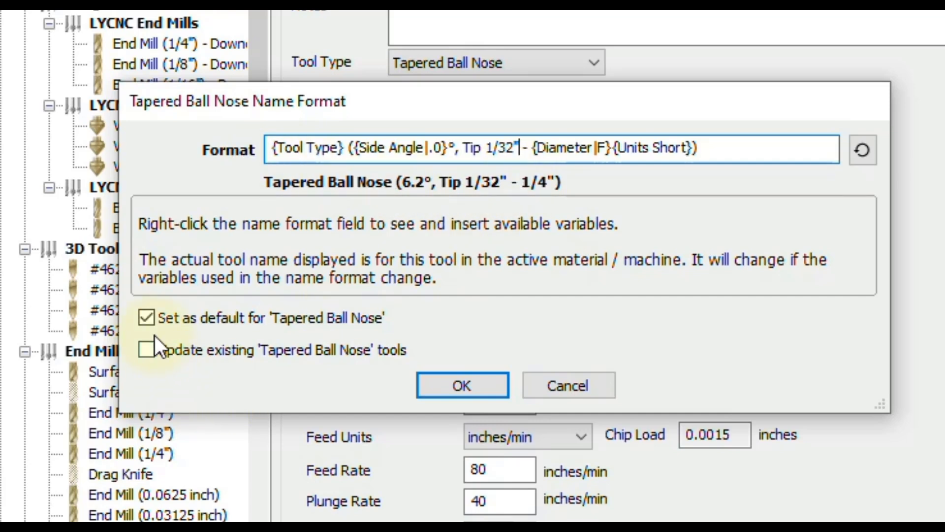
pyautogui.click(146, 317)
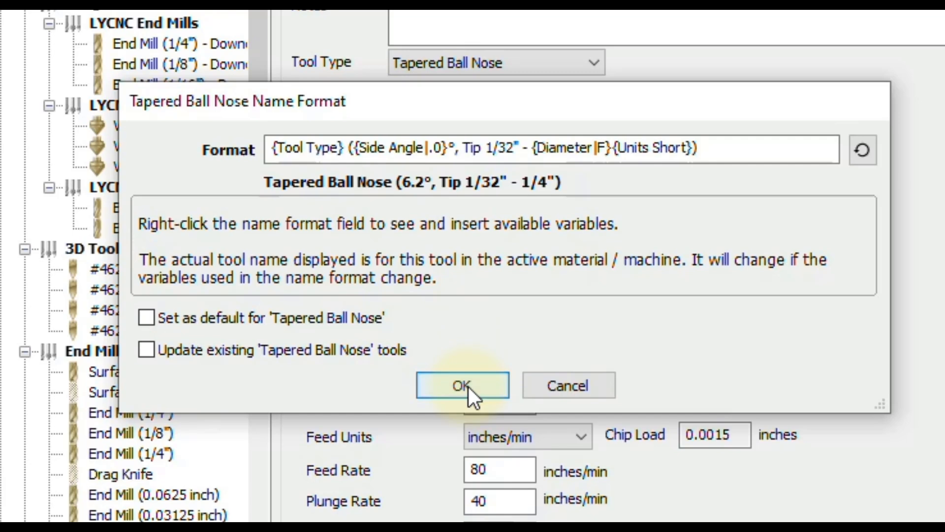
pyautogui.click(462, 385)
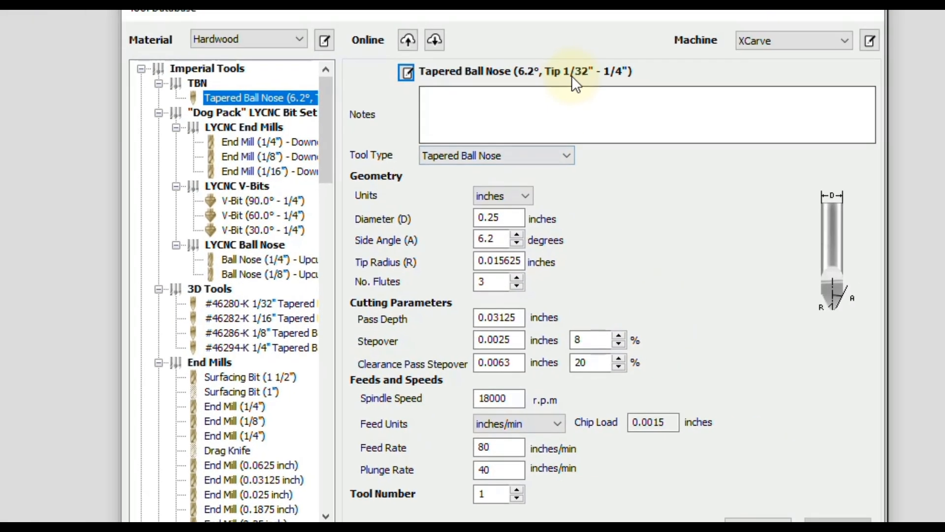